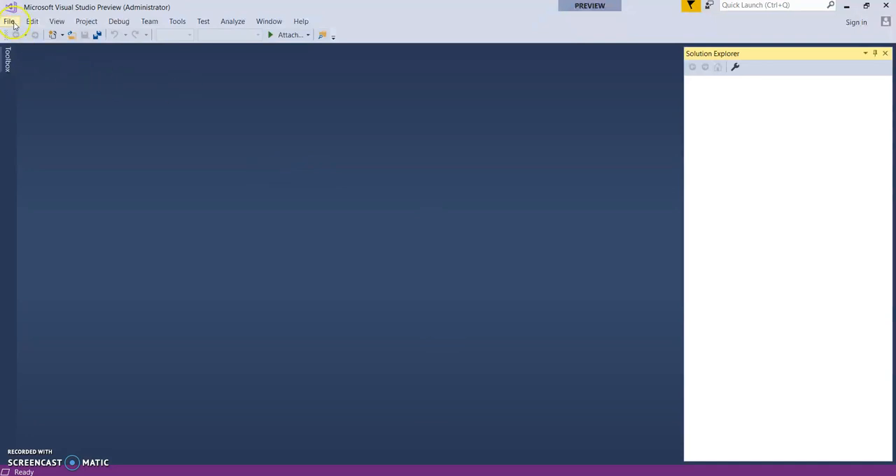
- Create a new WCF Service web site project named MIWCF from the New Project dialog
click(8, 19)
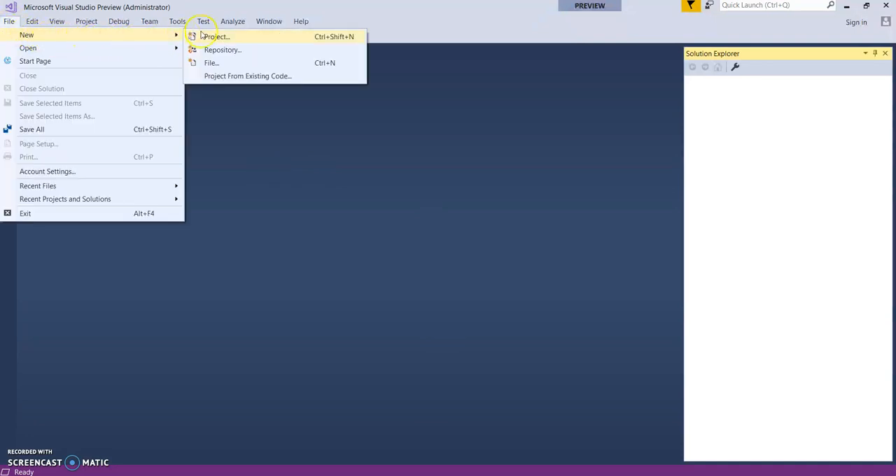
click(217, 37)
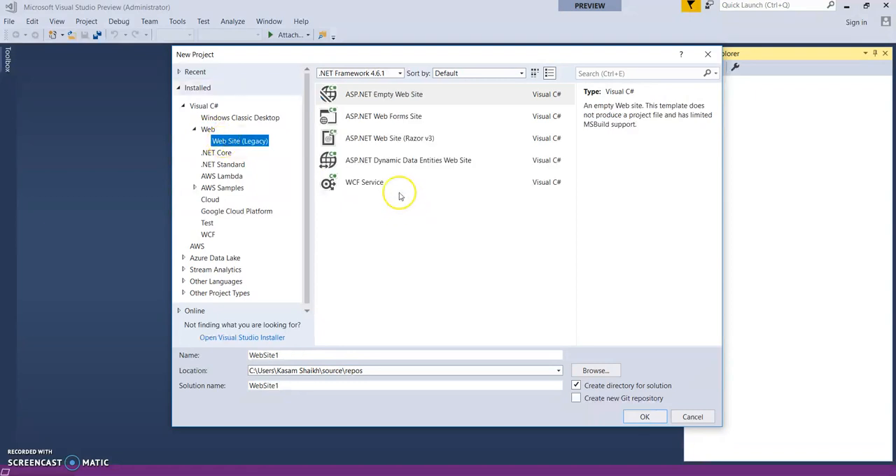
click(364, 182)
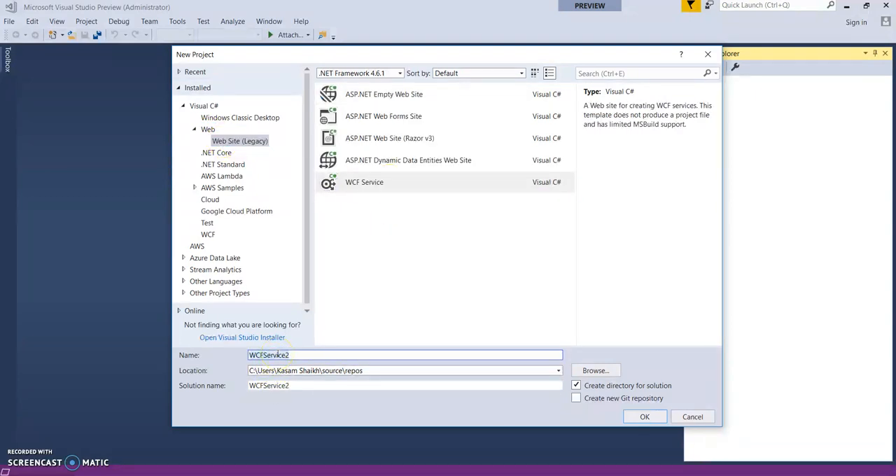
text(Mi)
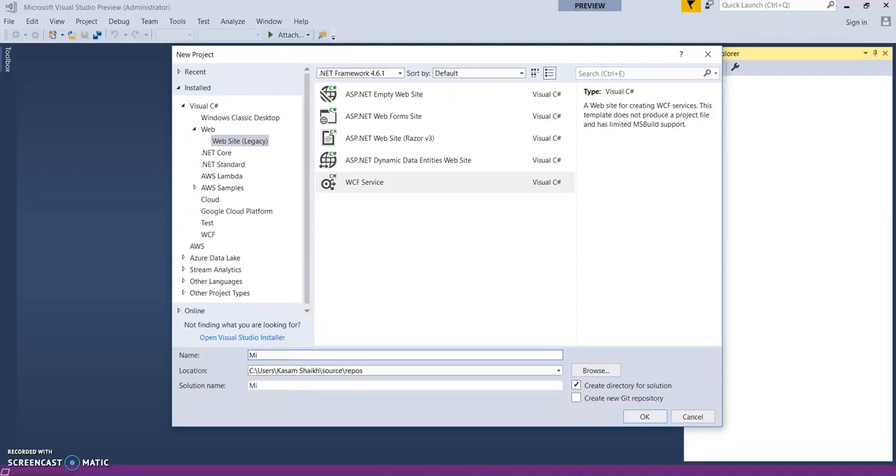
text(WCF)
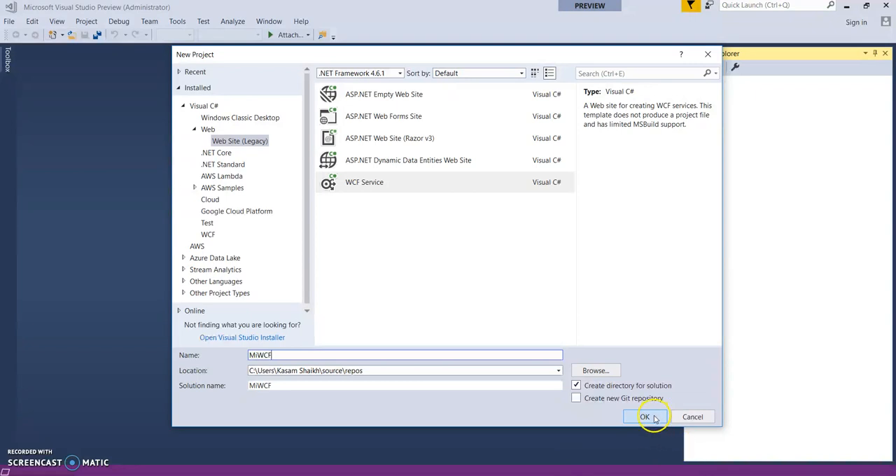
click(644, 417)
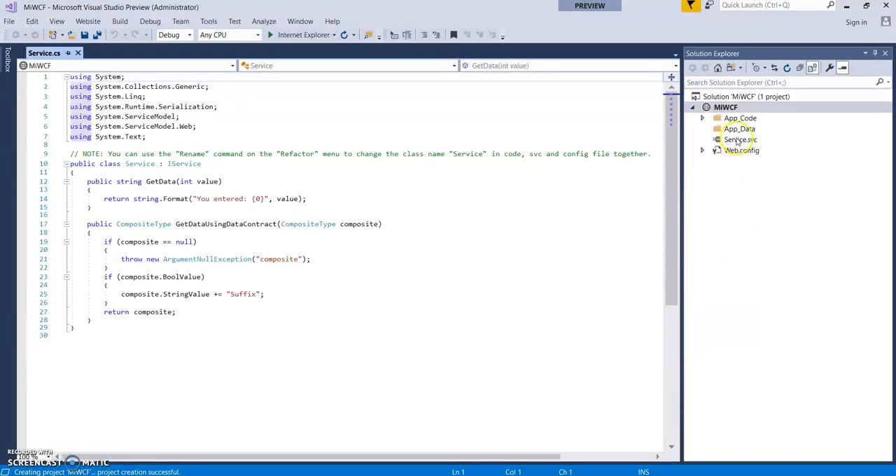
- Review Service.svc and App_Code's Service.cs, ending back on the Service.svc markup
double_click(741, 140)
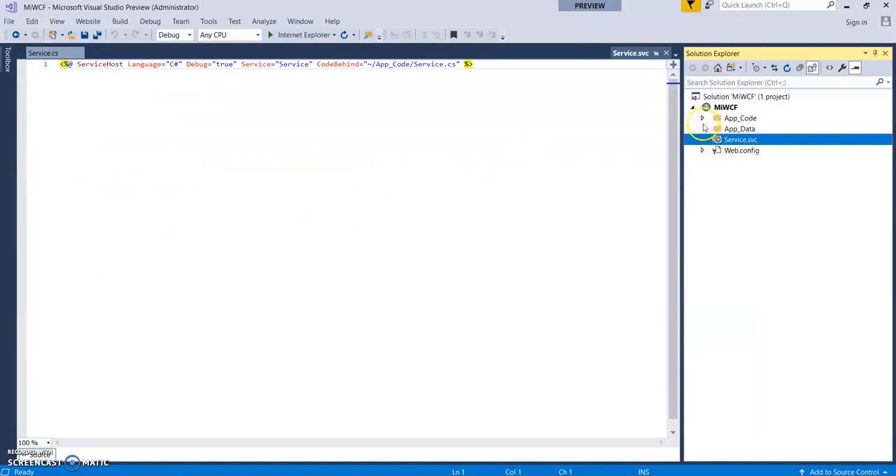
click(702, 117)
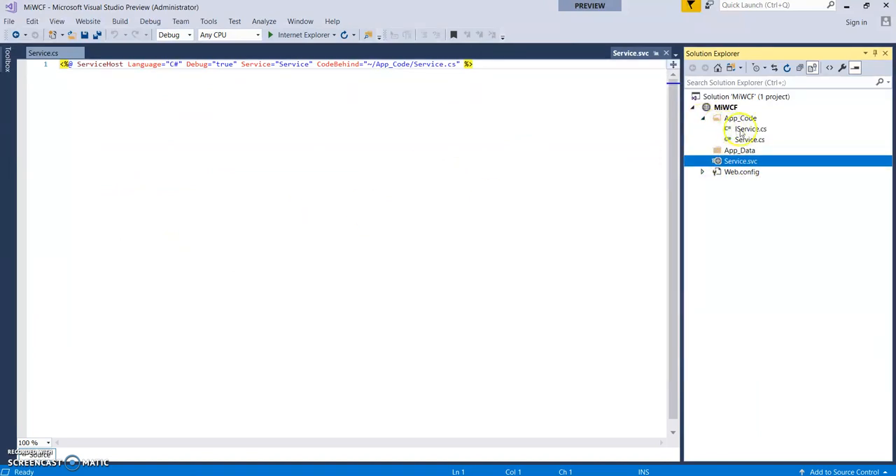
double_click(749, 140)
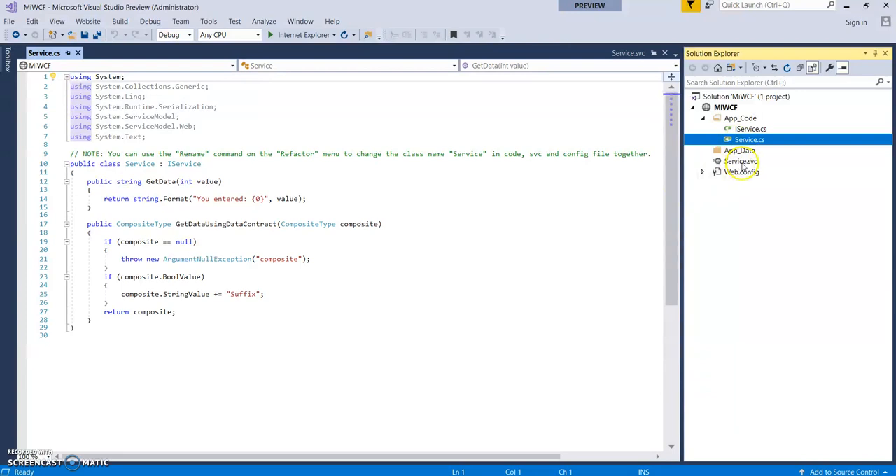
double_click(740, 161)
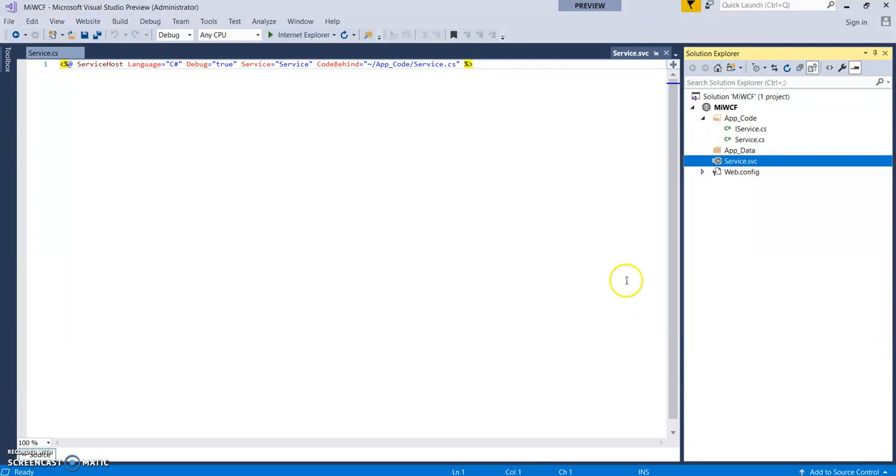
mouse_move(294, 53)
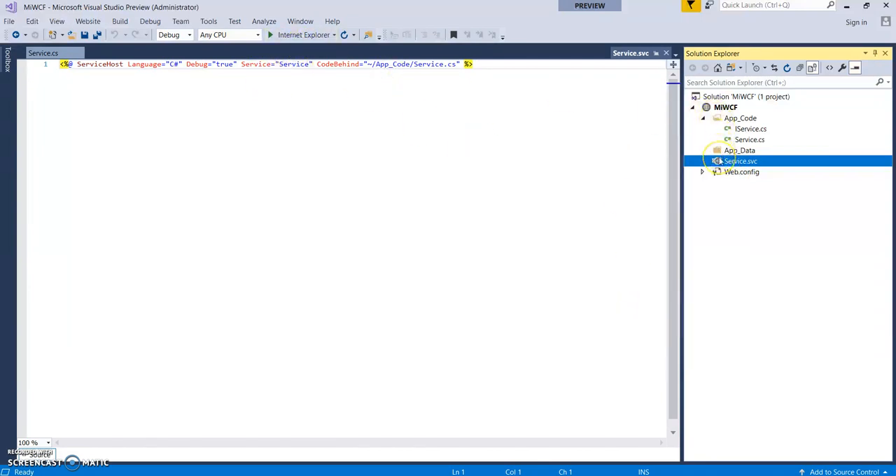
- Run Service.svc with debugging enabled and invoke GetData with 3, returning "You entered: 3"
right_click(739, 161)
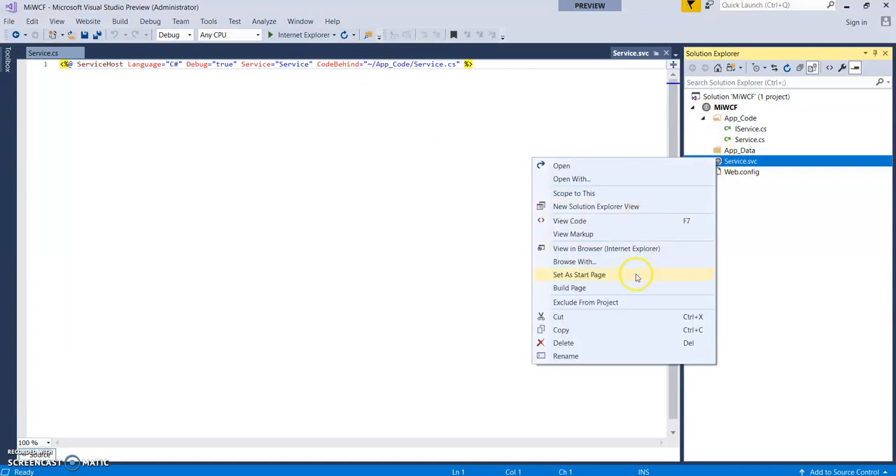
mouse_move(586, 278)
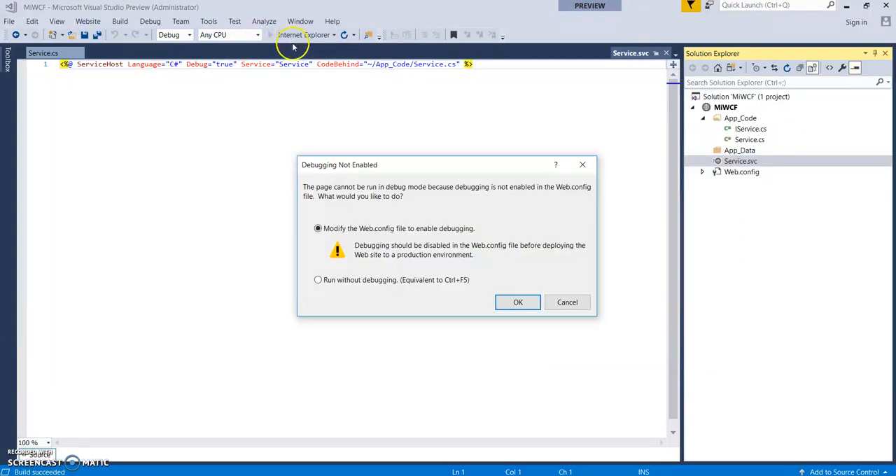
click(518, 302)
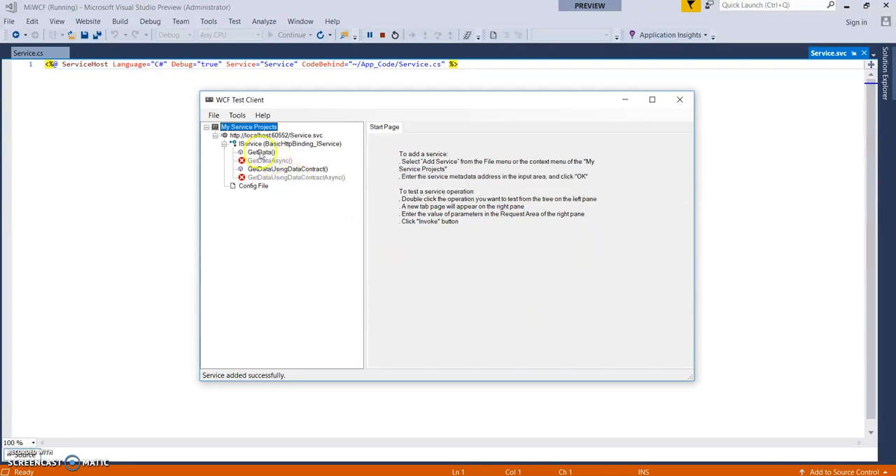
double_click(261, 151)
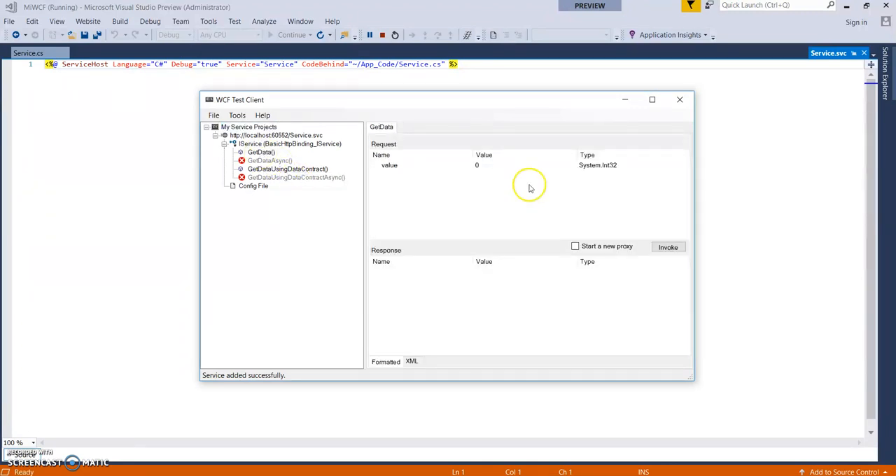
click(475, 165)
text(3)
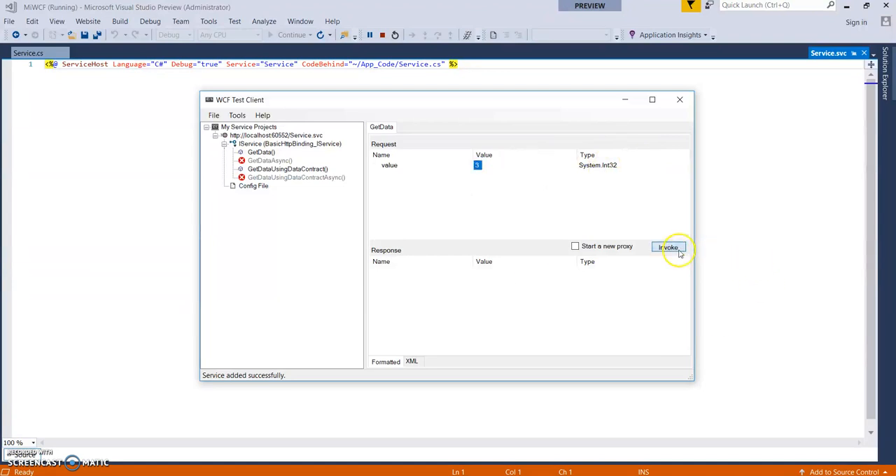
click(668, 246)
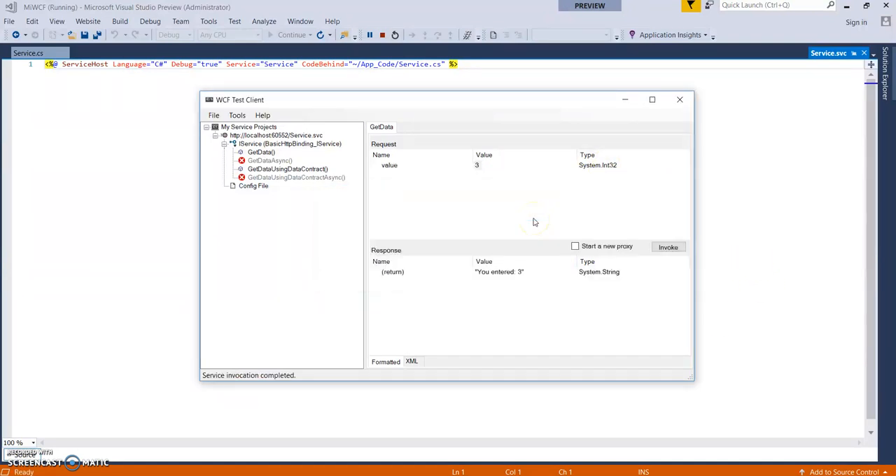
mouse_move(678, 100)
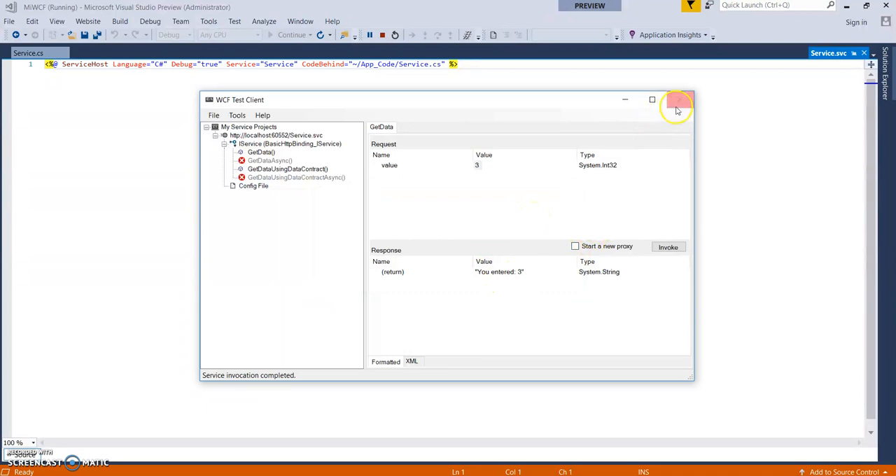
click(680, 99)
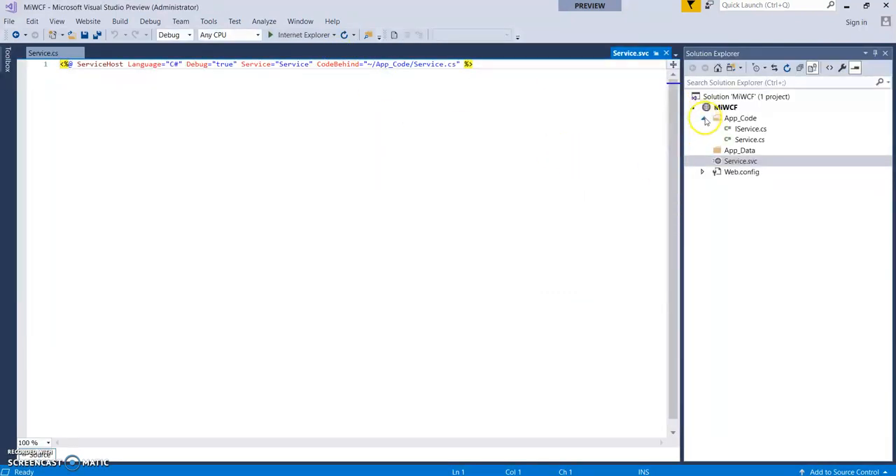
- View the MIWCF site in Internet Explorer, showing the Service.svc page, then close the browser
right_click(725, 106)
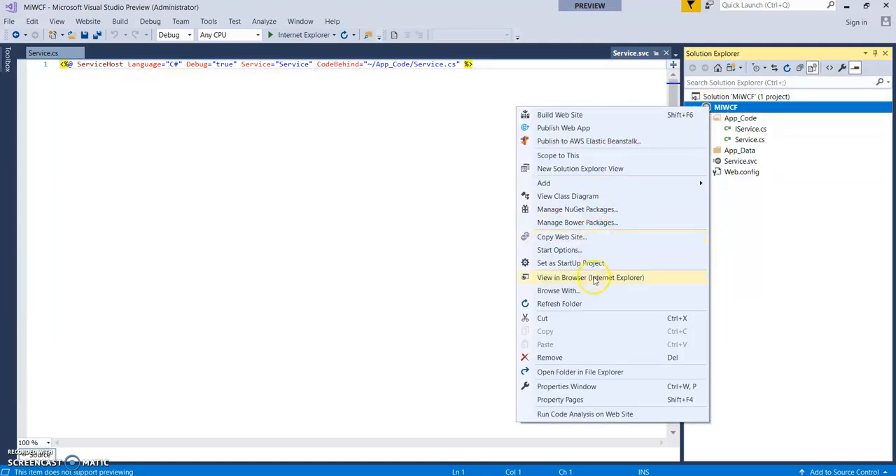
click(590, 277)
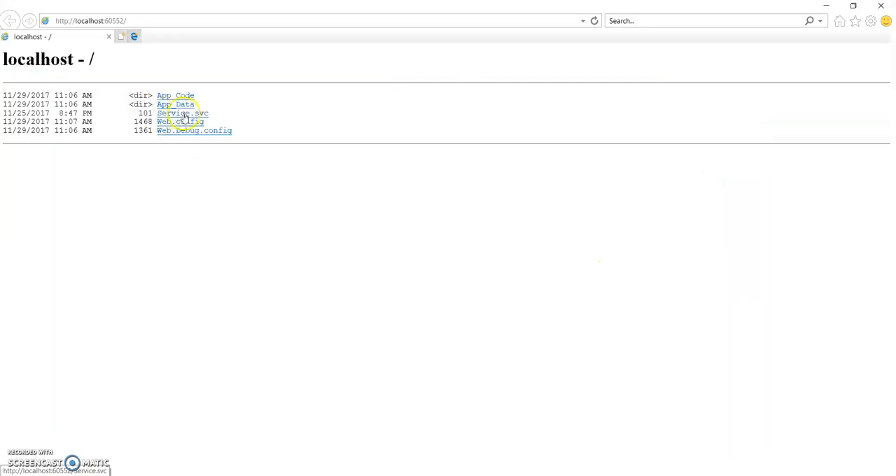
click(179, 112)
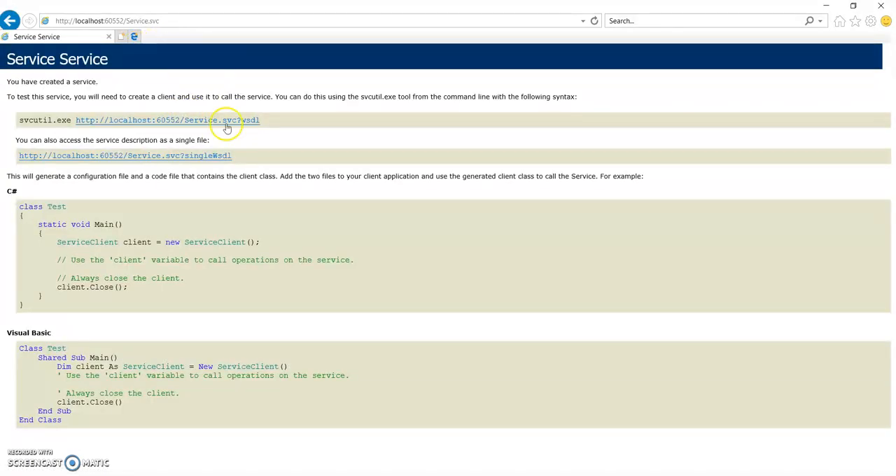
click(167, 120)
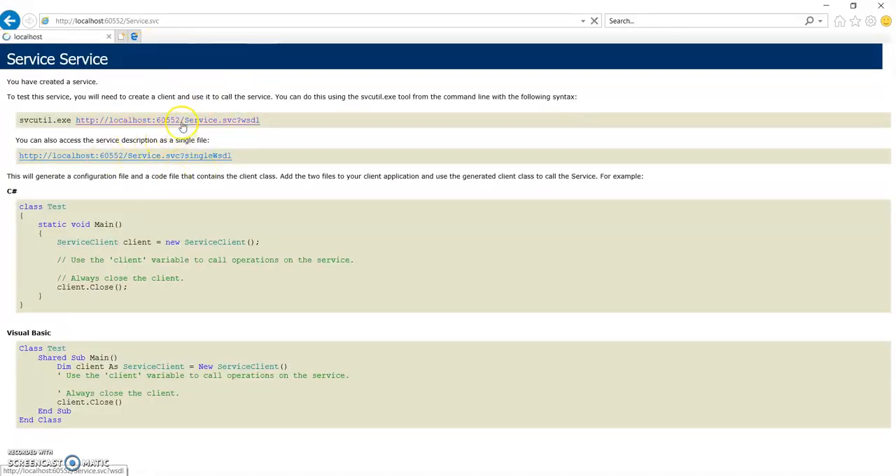
click(168, 121)
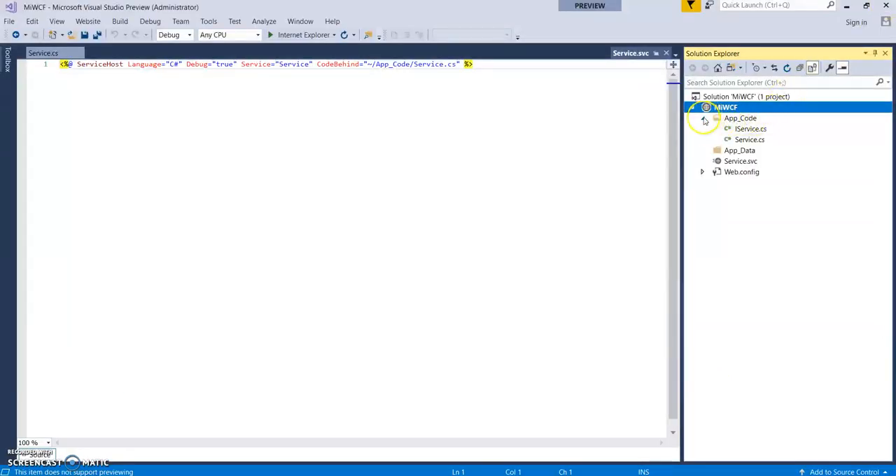
- Start Publish Web App for the MIWCF project from Solution Explorer
click(703, 118)
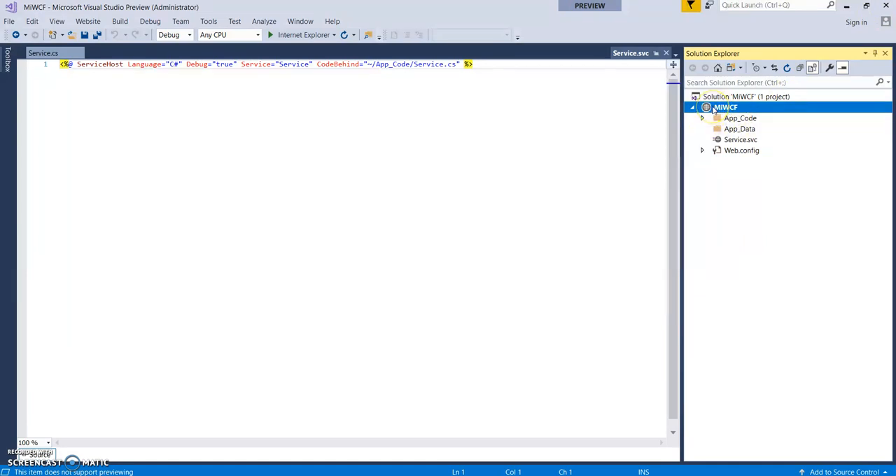
right_click(725, 106)
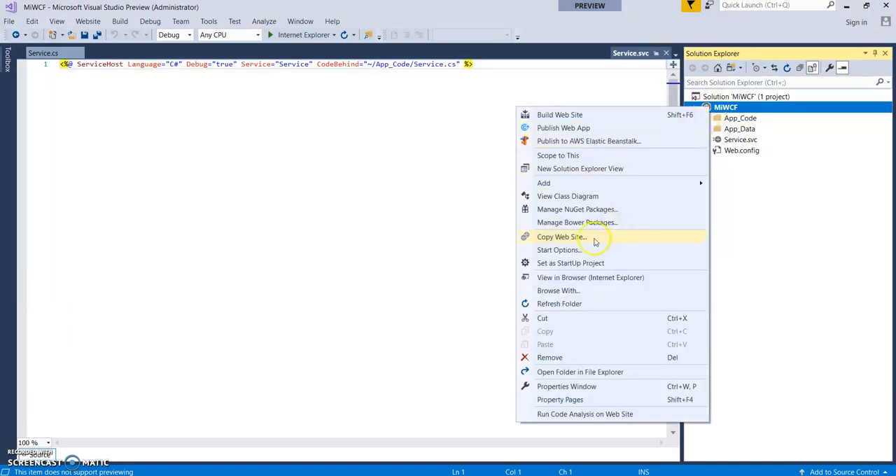
mouse_move(594, 238)
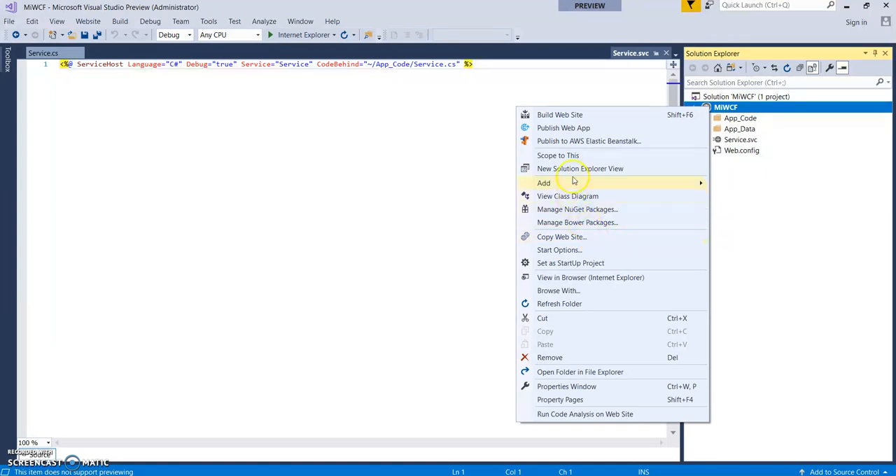
mouse_move(567, 196)
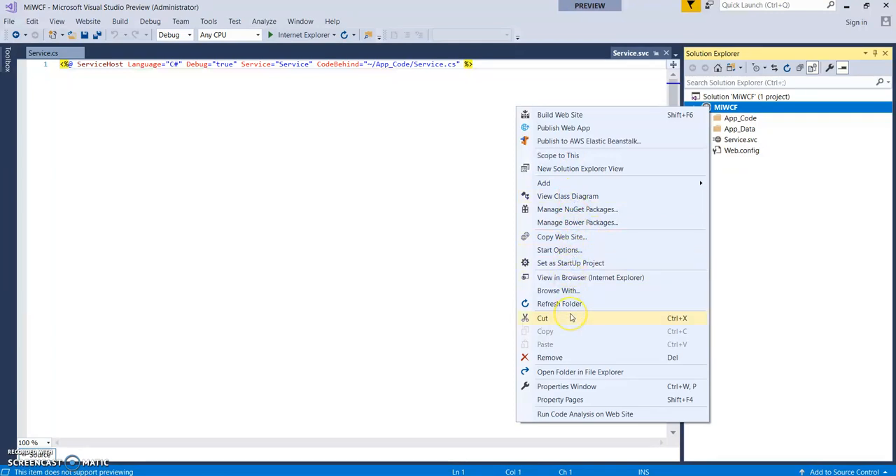
mouse_move(571, 315)
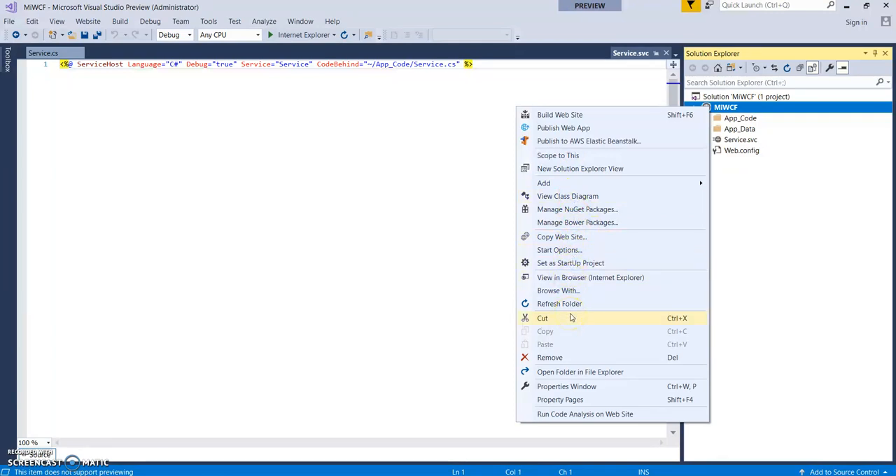
mouse_move(562, 128)
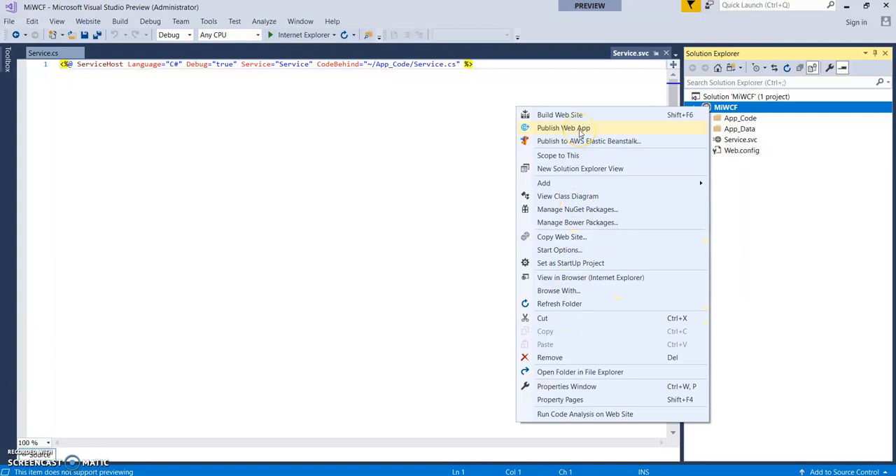
click(562, 127)
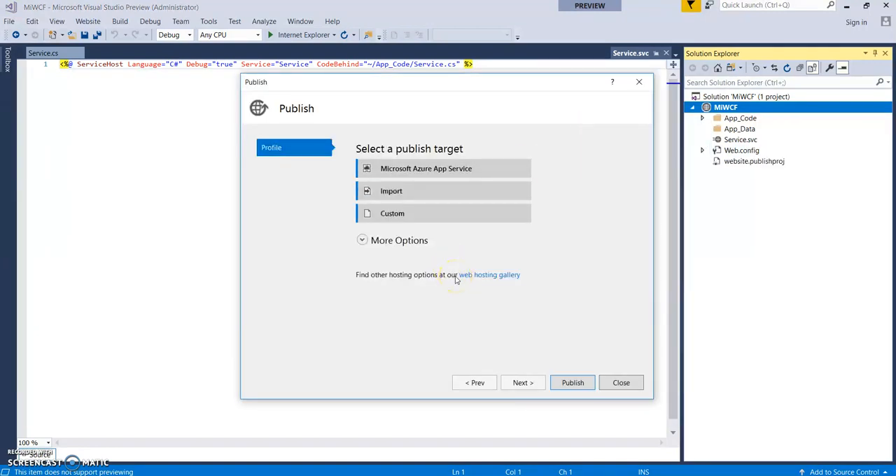
- Choose Microsoft Azure App Service and review the Free Trial subscription's Bot resource group
click(443, 167)
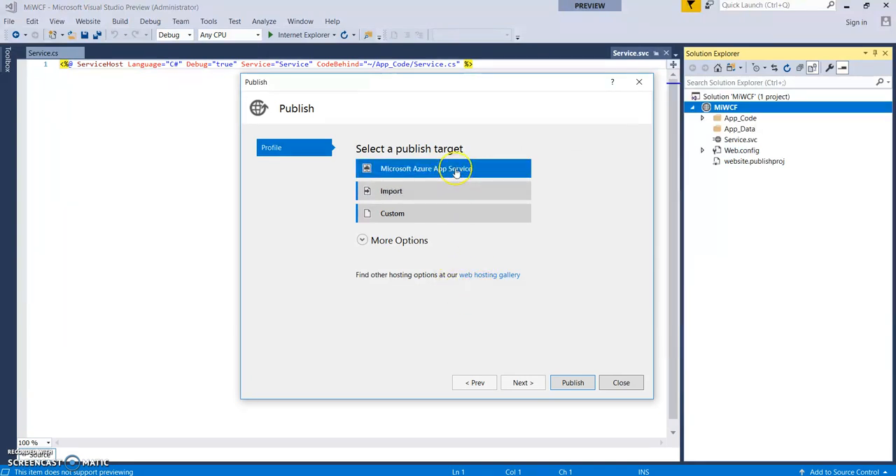
click(444, 168)
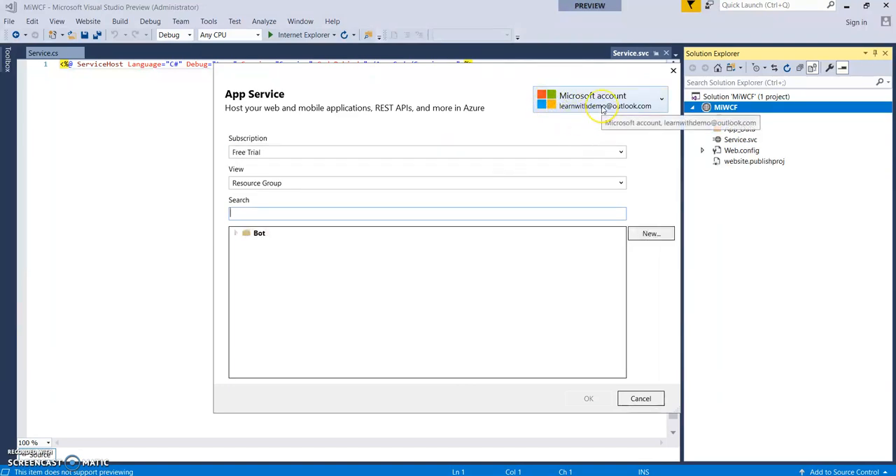
mouse_move(599, 106)
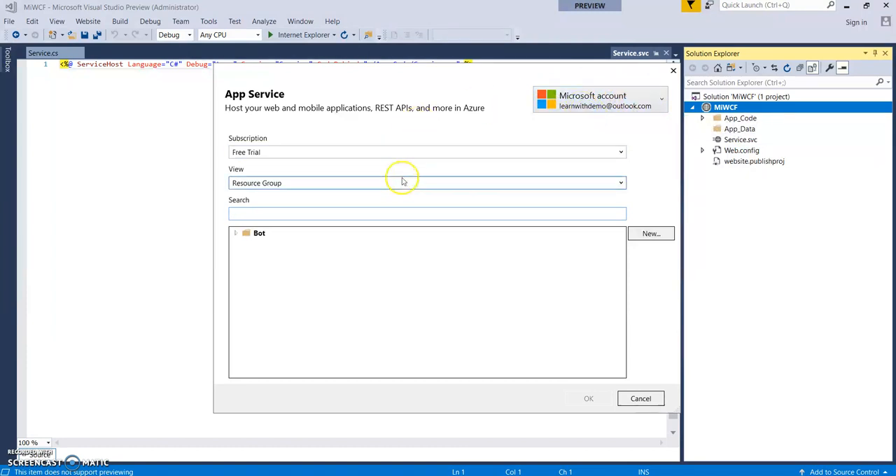
mouse_move(560, 175)
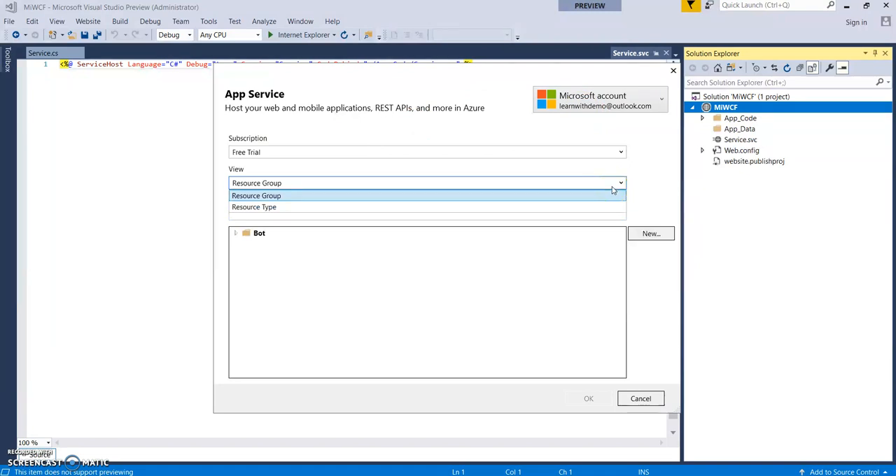
click(256, 196)
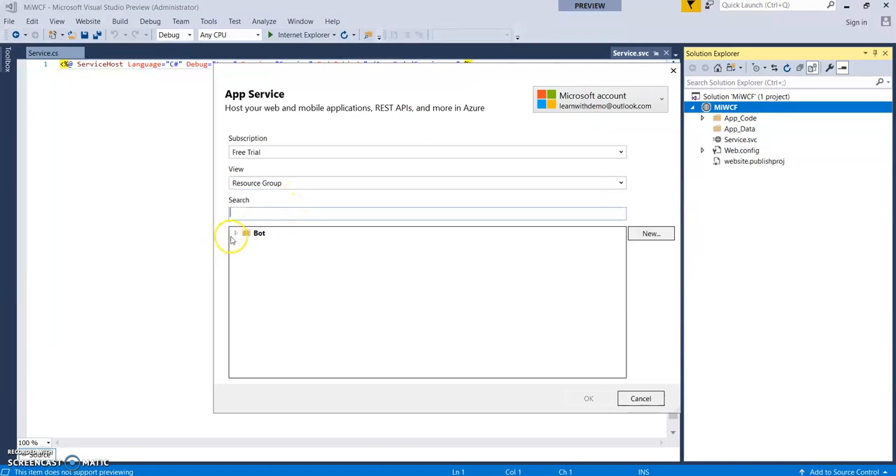
click(235, 232)
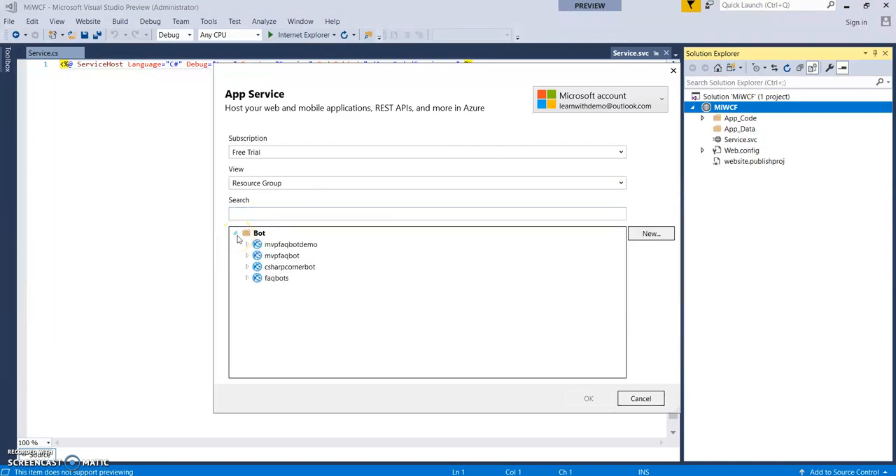
click(236, 232)
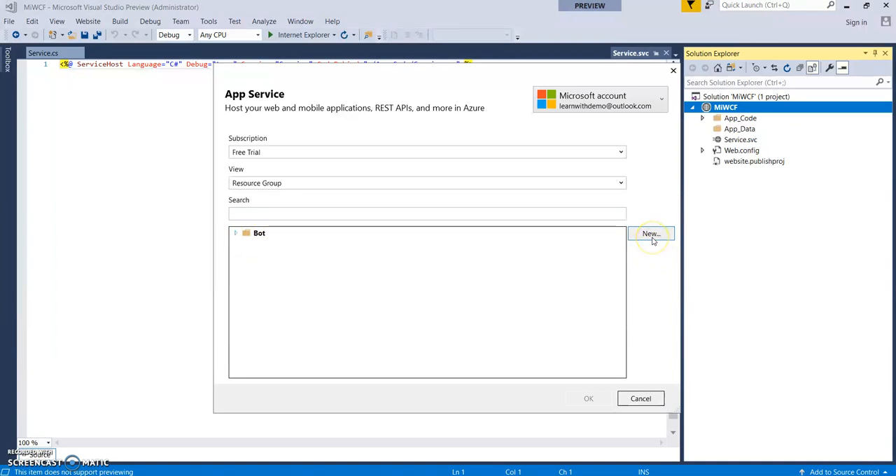
- Begin a new app service with the app name miwcfonazurewebapp
click(649, 232)
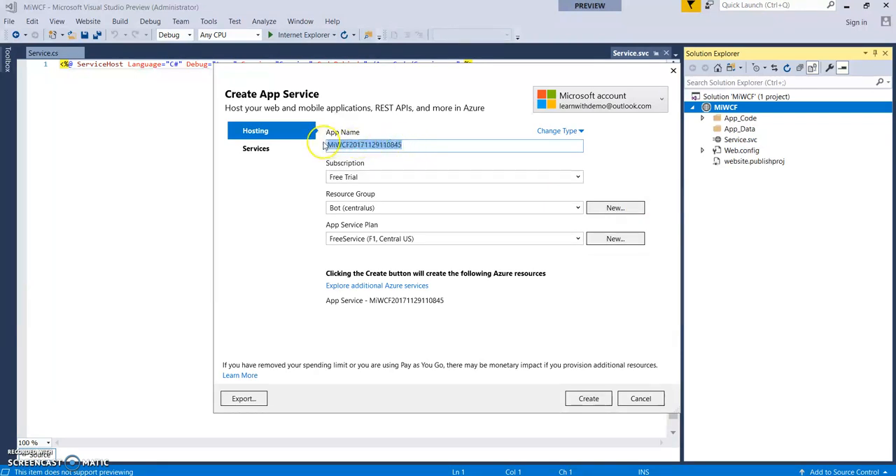
text(mi)
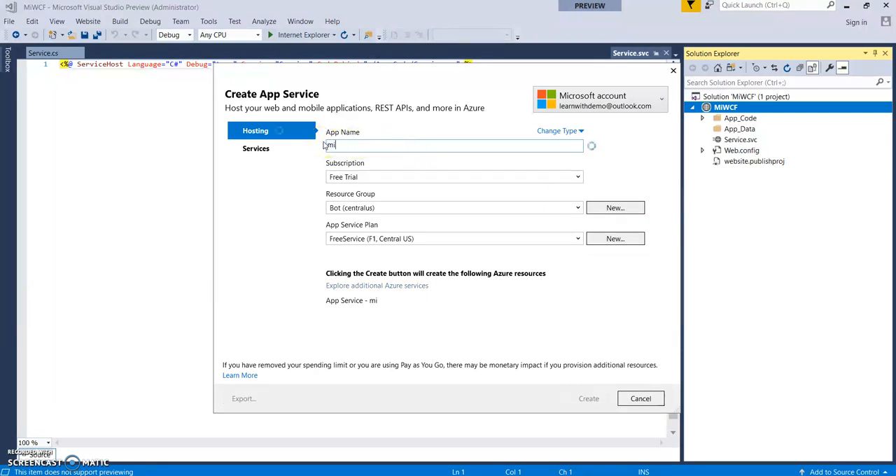
text(wcfon)
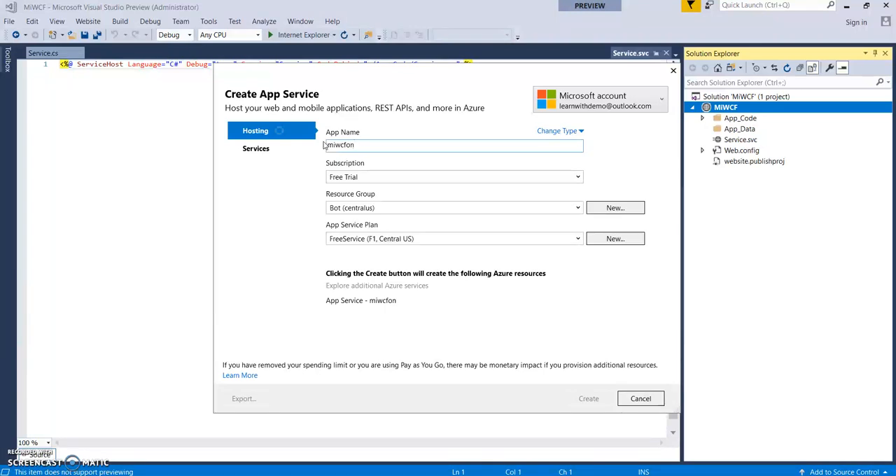
text(azurew)
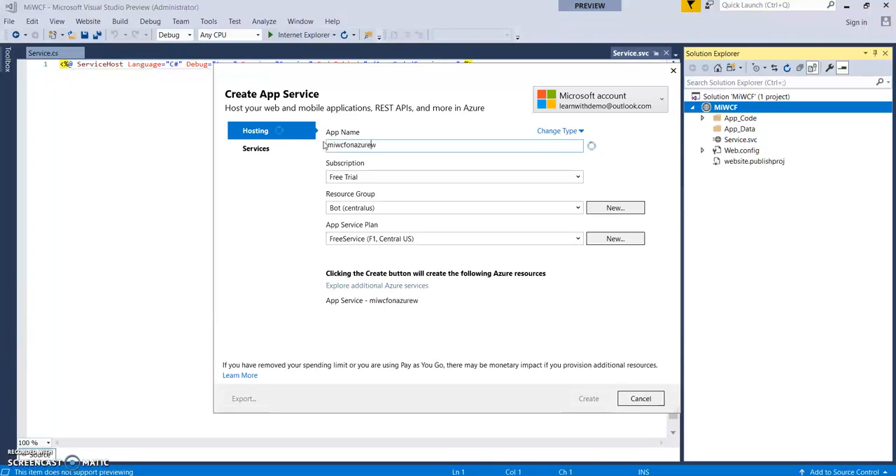
text(ebapp)
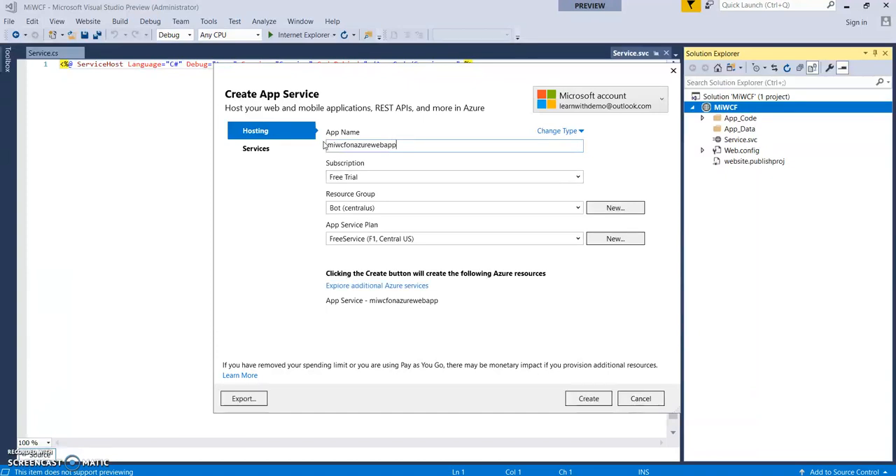
mouse_move(383, 162)
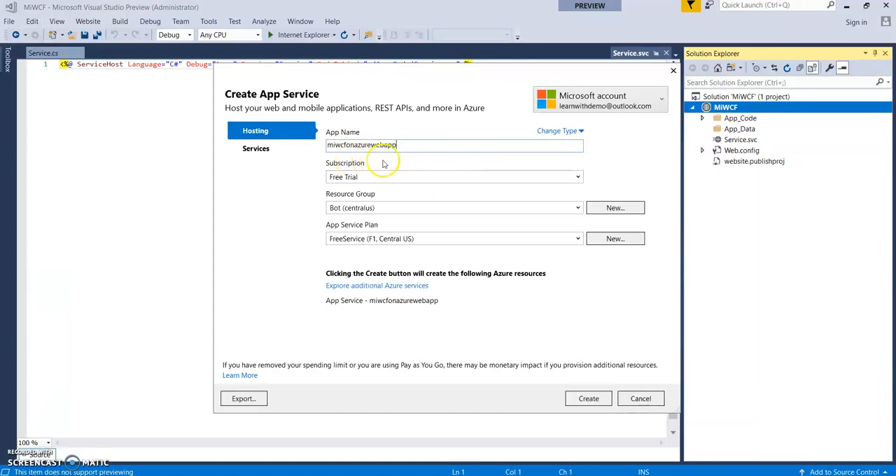
mouse_move(411, 163)
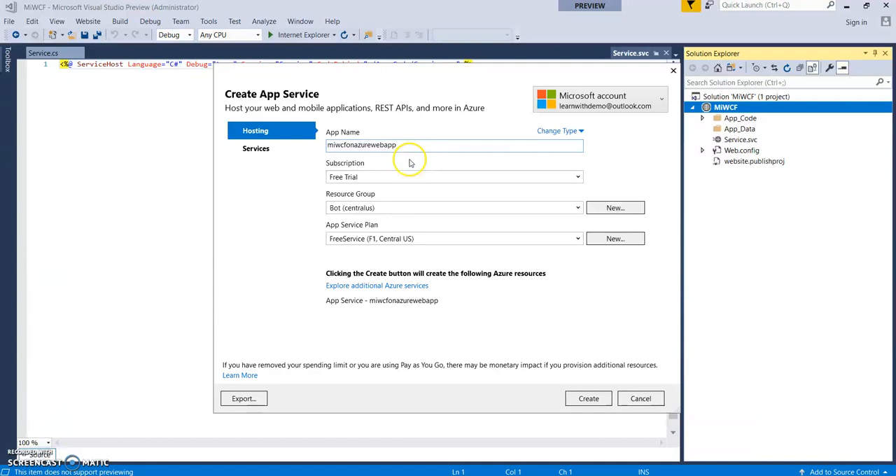
mouse_move(405, 155)
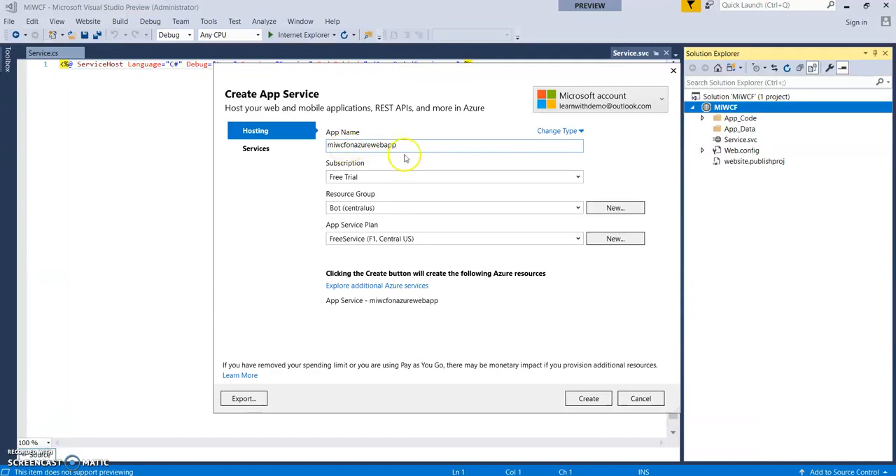
mouse_move(431, 176)
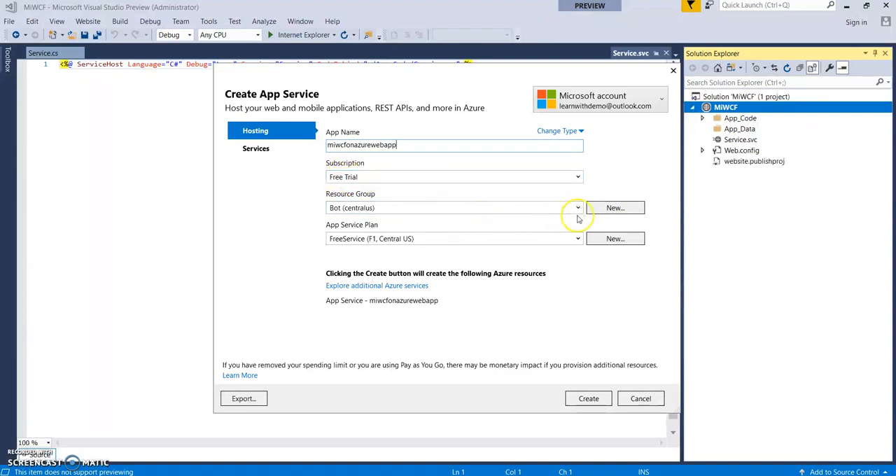
- Create a new resource group named wcfservice for the app service
click(577, 207)
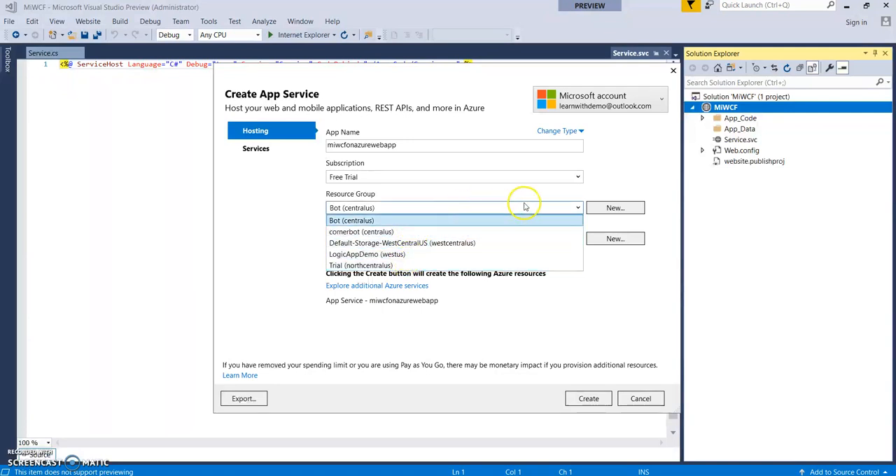
click(350, 221)
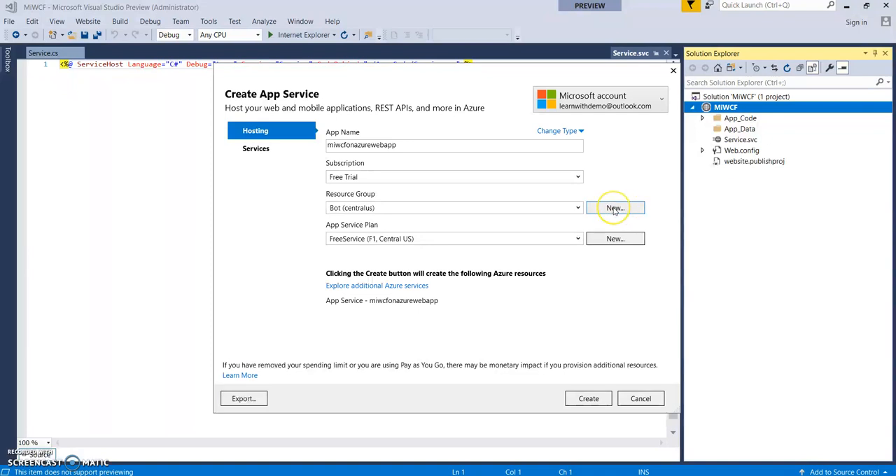
click(614, 207)
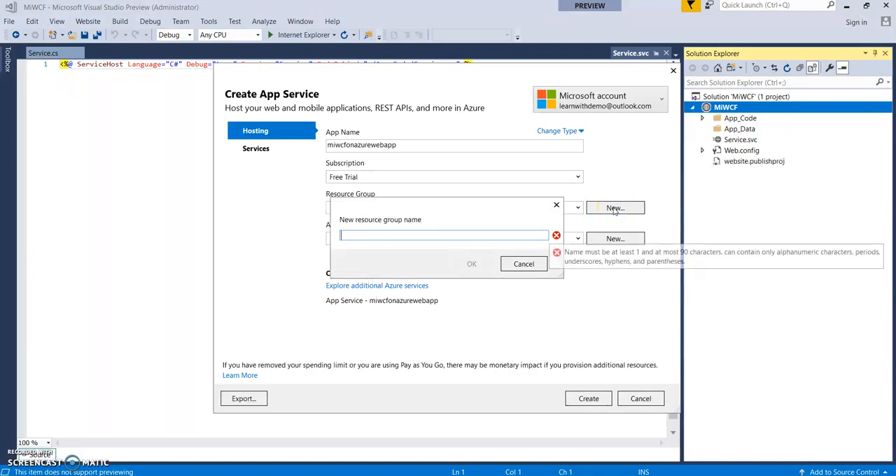
text(wcfservice)
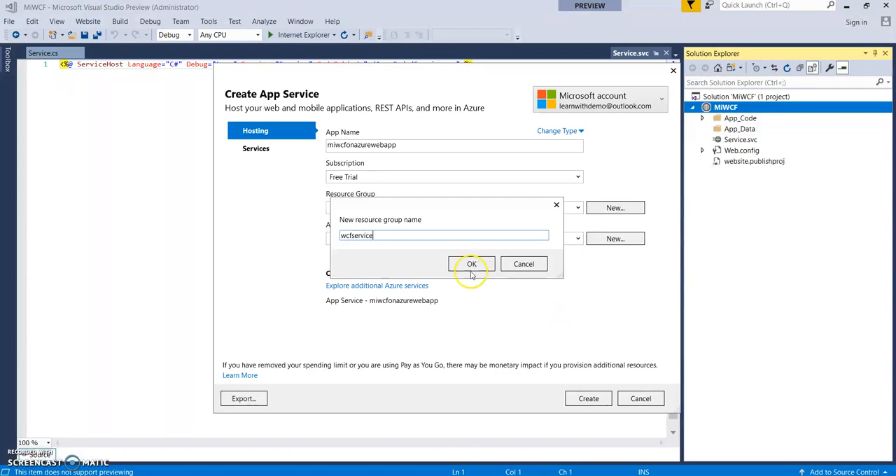
click(470, 263)
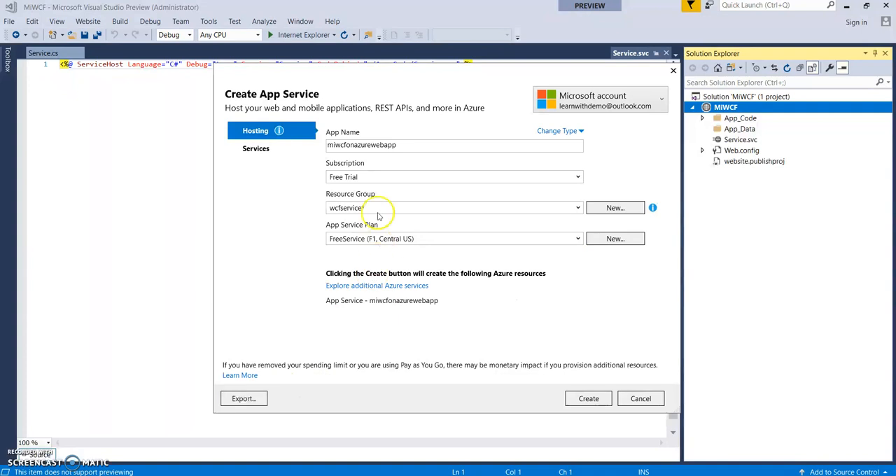
- Check the Services tab, then create miwcfonazurewebapp in Azure to load its Web Deploy settings
click(254, 149)
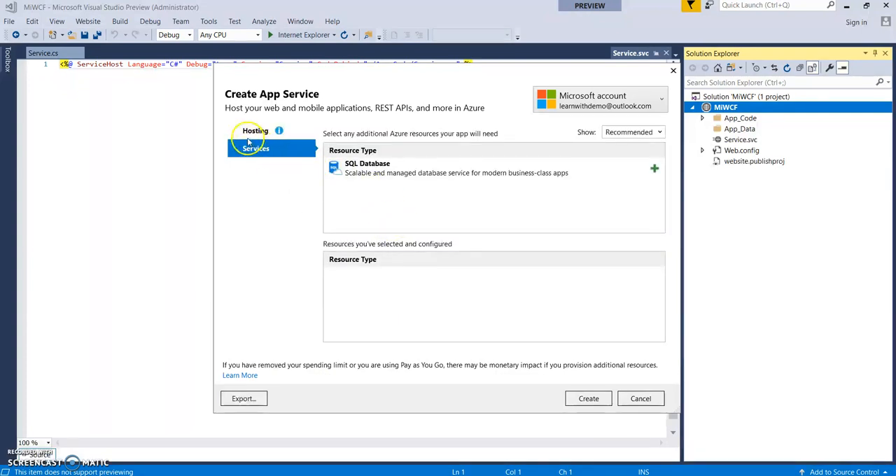
click(255, 132)
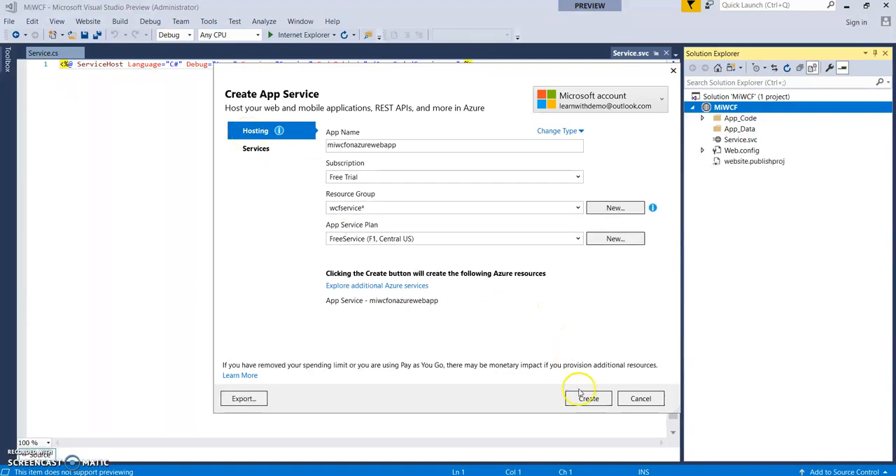
click(588, 398)
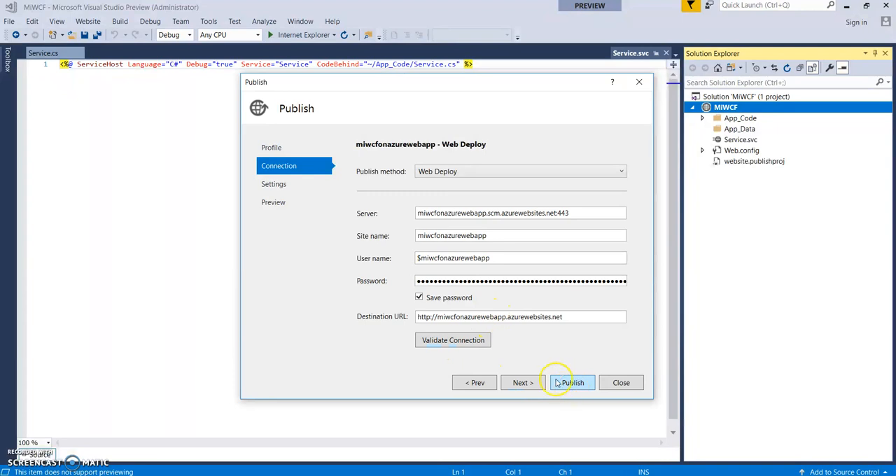
- Publish MIWCF to miwcfonazurewebapp.azurewebsites.net and confirm success in the Output window
click(571, 382)
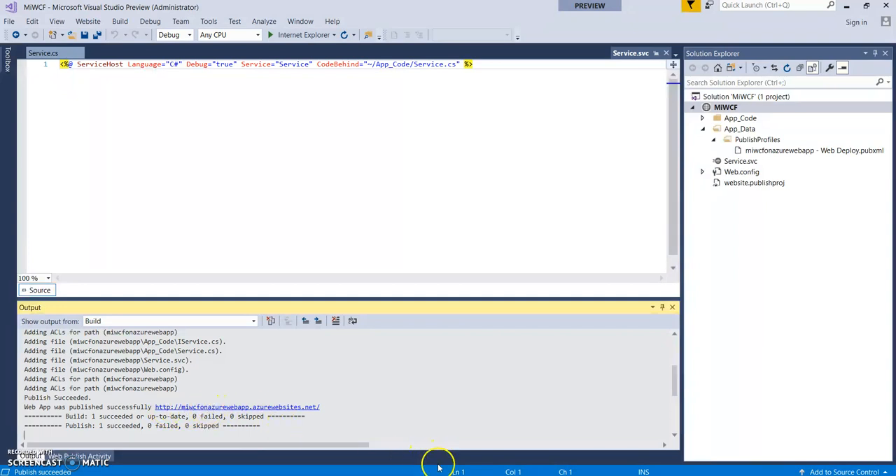
- Browse to Service.svc on miwcfonazurewebapp.azurewebsites.net, view its ?wsdl, and return to the service page
click(236, 406)
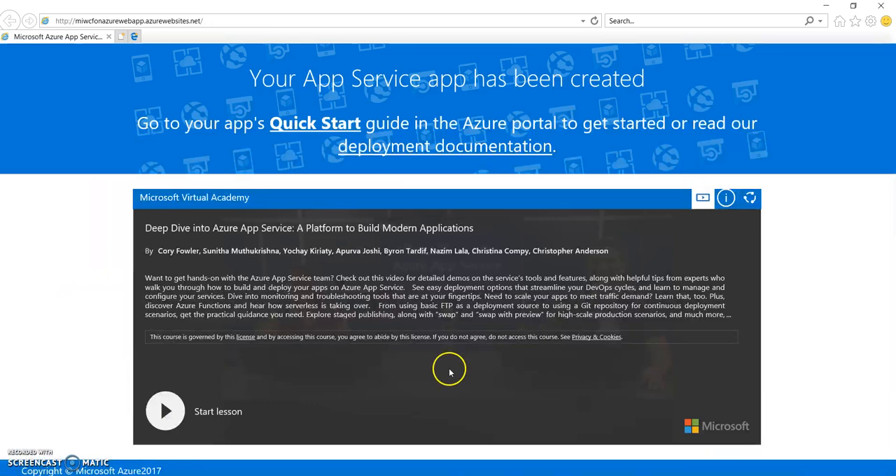
click(230, 20)
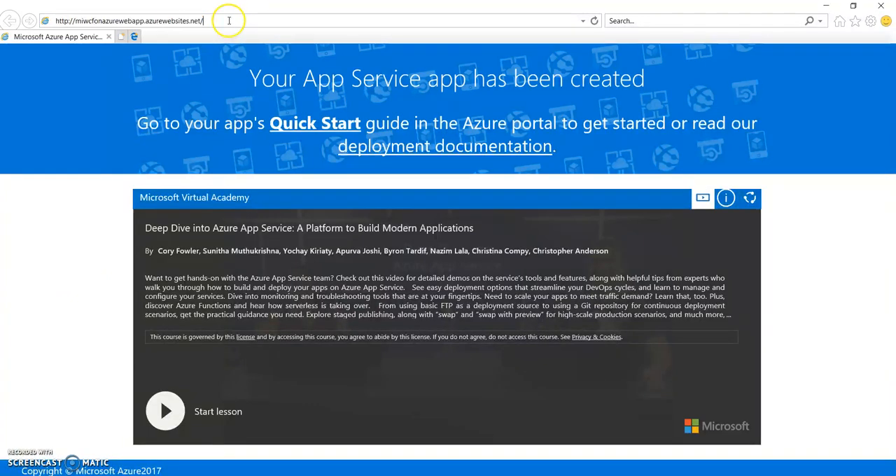
text(service)
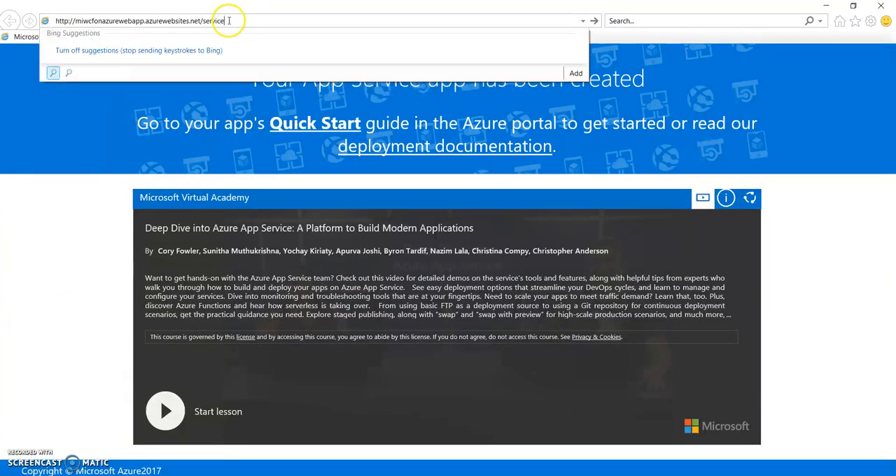
text(.svc)
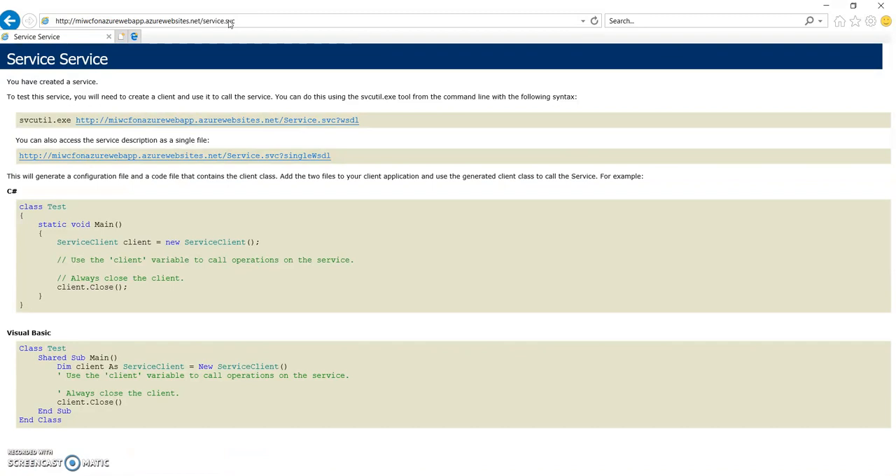
mouse_move(327, 125)
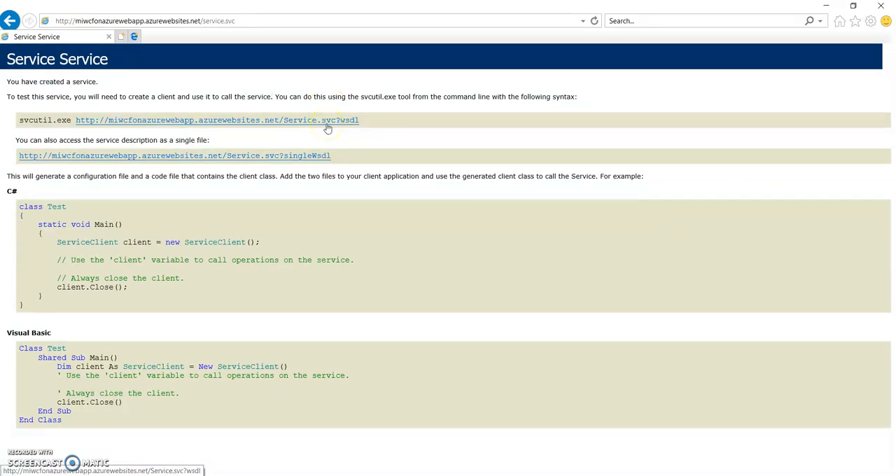
click(217, 120)
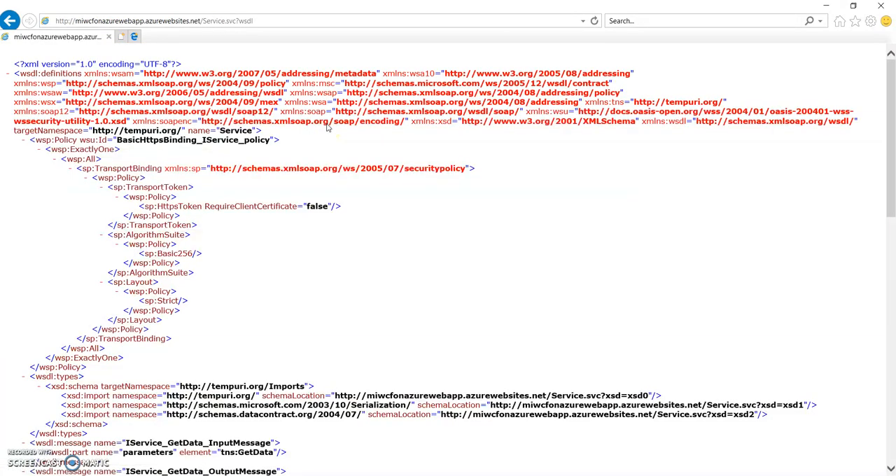
click(11, 19)
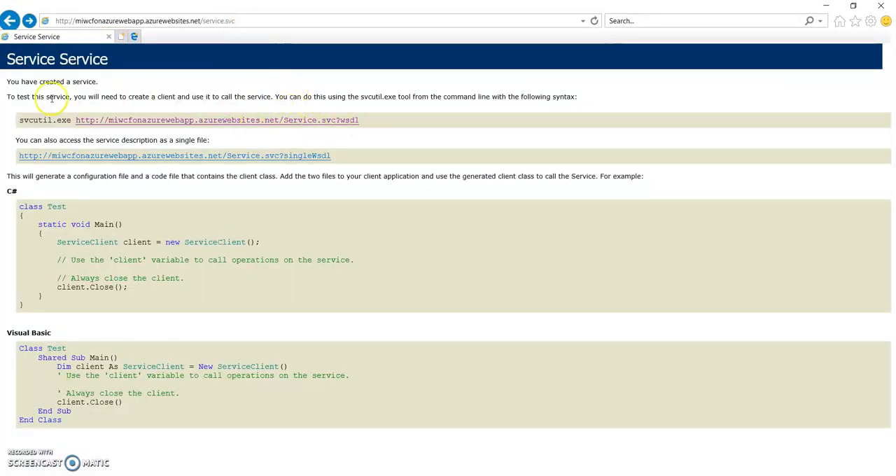
mouse_move(265, 122)
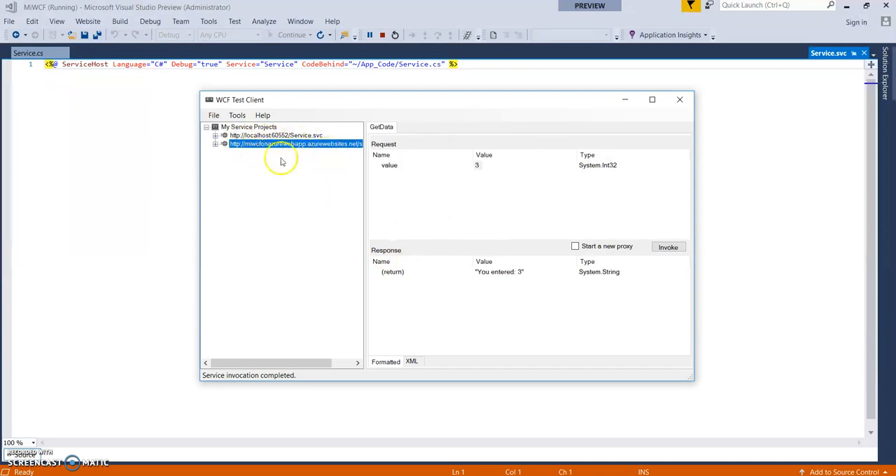
- Invoke GetData with value 6 on the miwcfonazurewebapp service, accepting the security warning
click(212, 115)
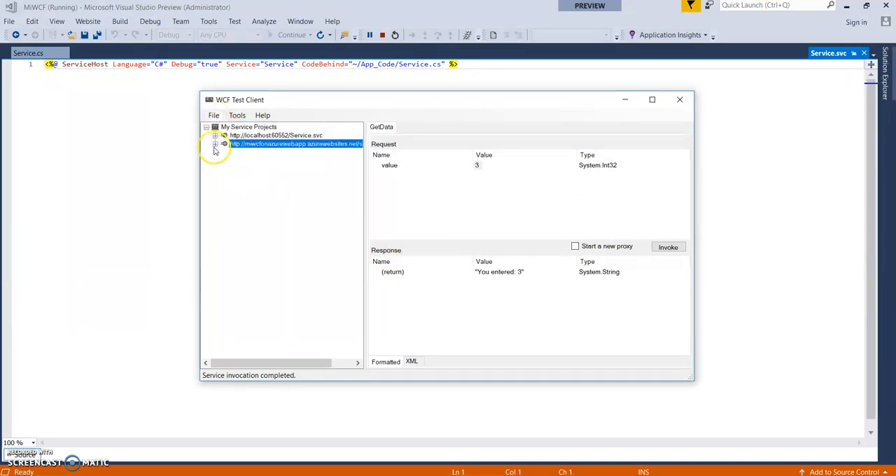
click(215, 142)
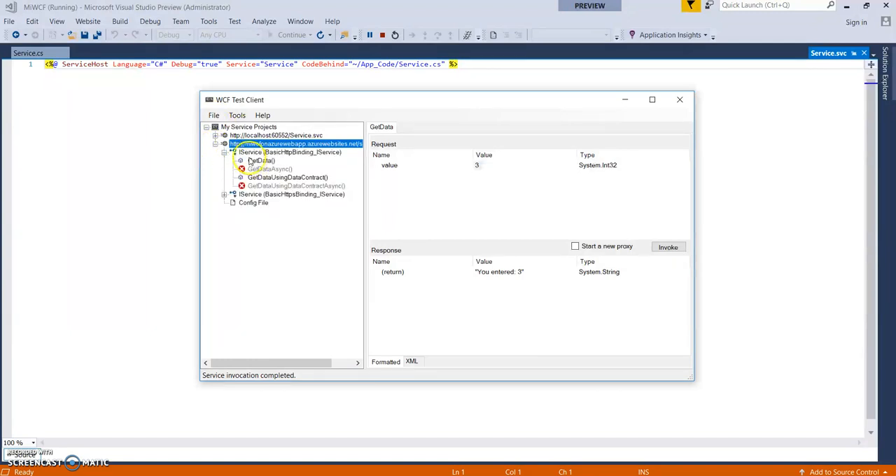
double_click(260, 161)
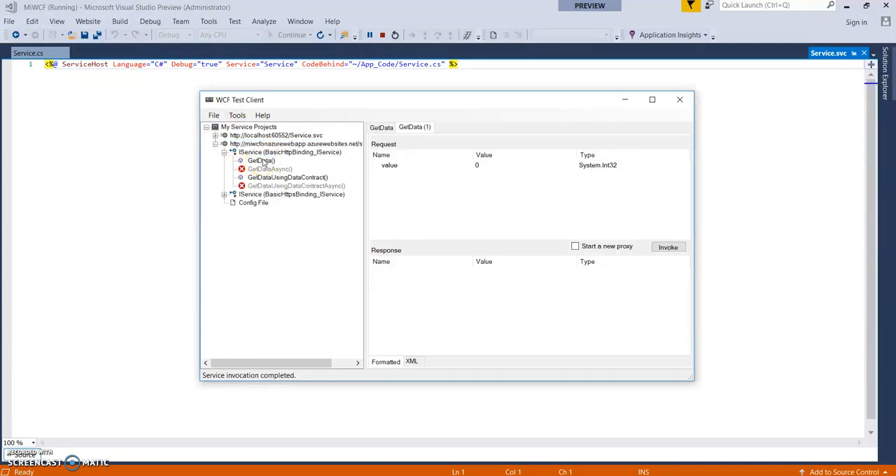
click(479, 165)
text(6)
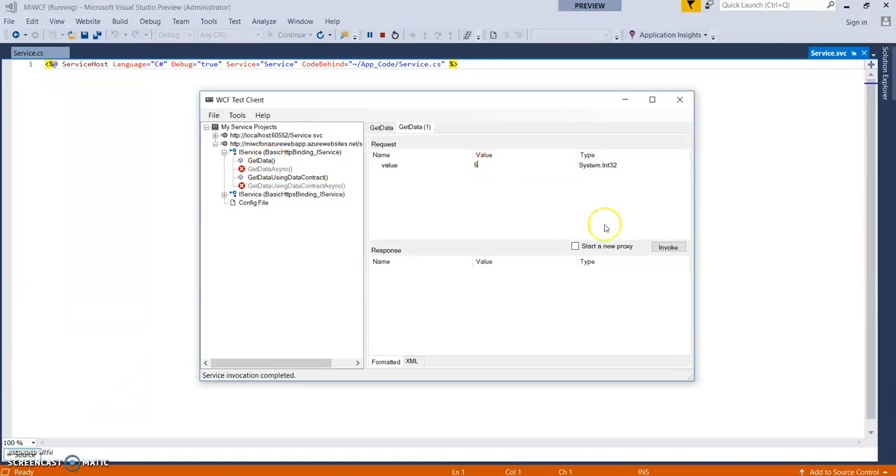
click(668, 247)
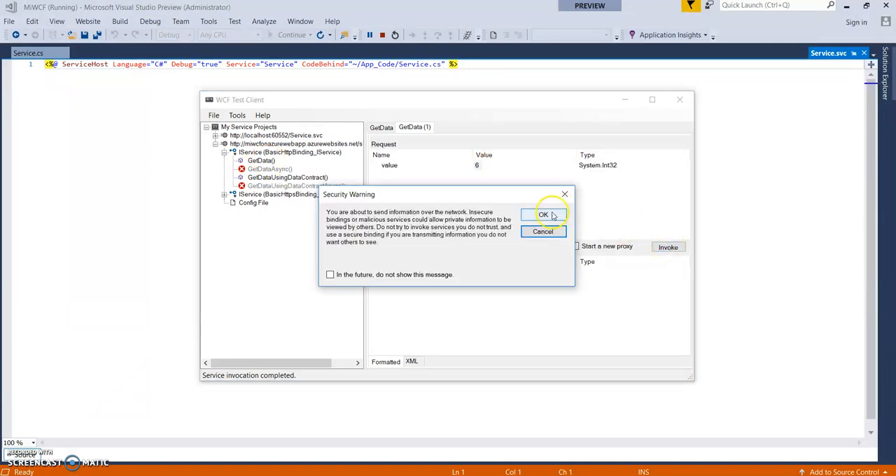
click(543, 214)
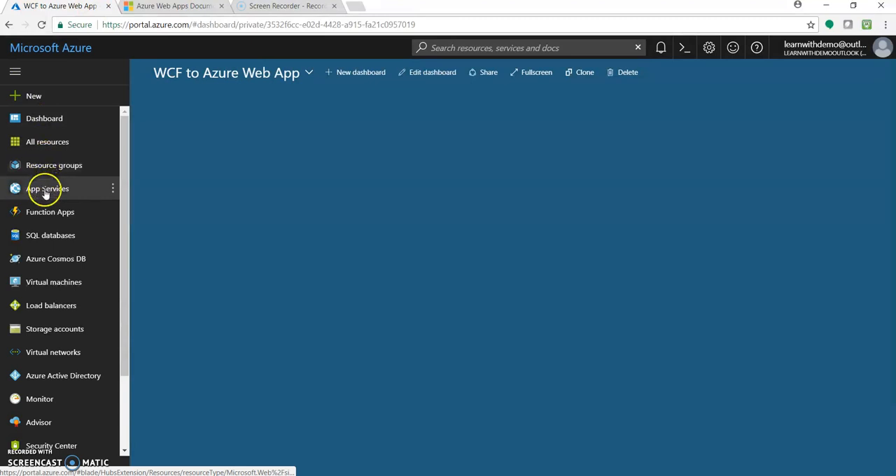
- From App Services, show the miwcfonazurewebapp overview and scroll its settings menu
click(48, 187)
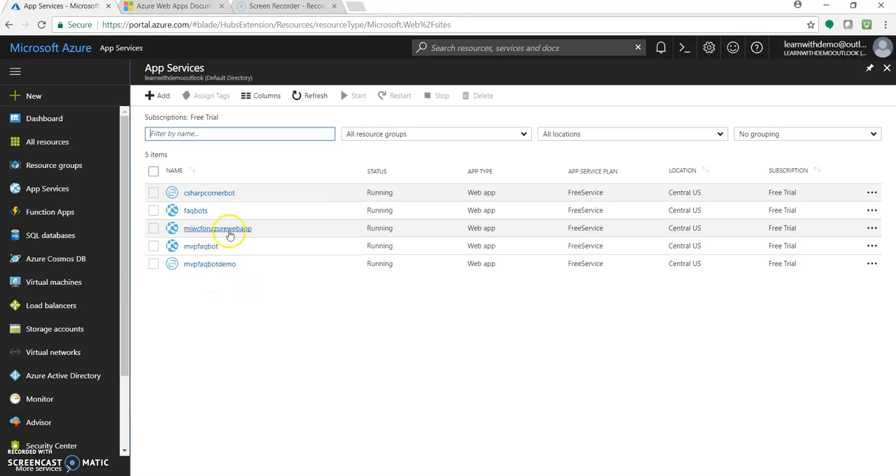
click(217, 228)
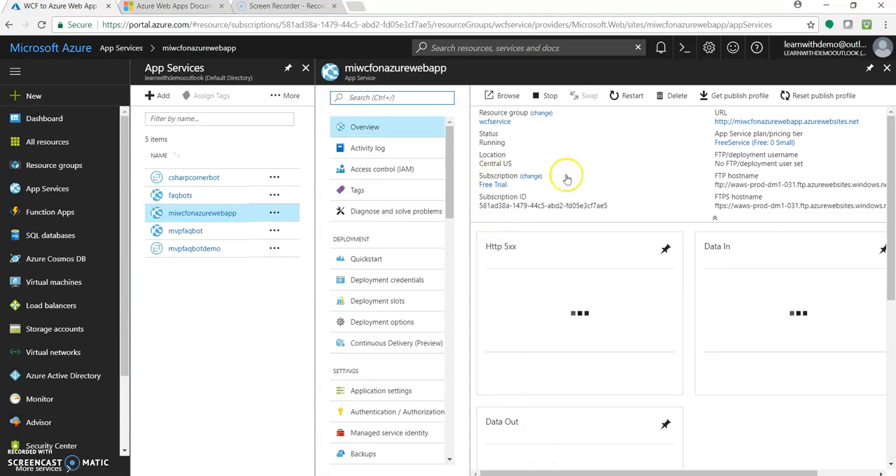
mouse_move(634, 243)
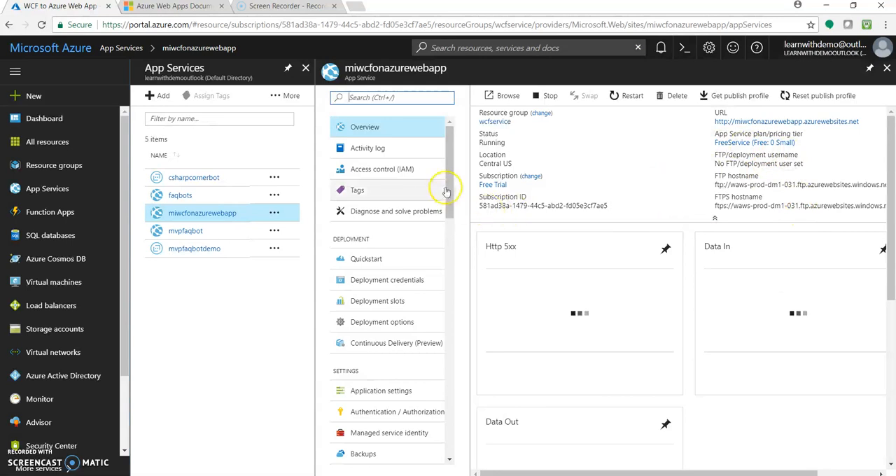
scroll(down, 3)
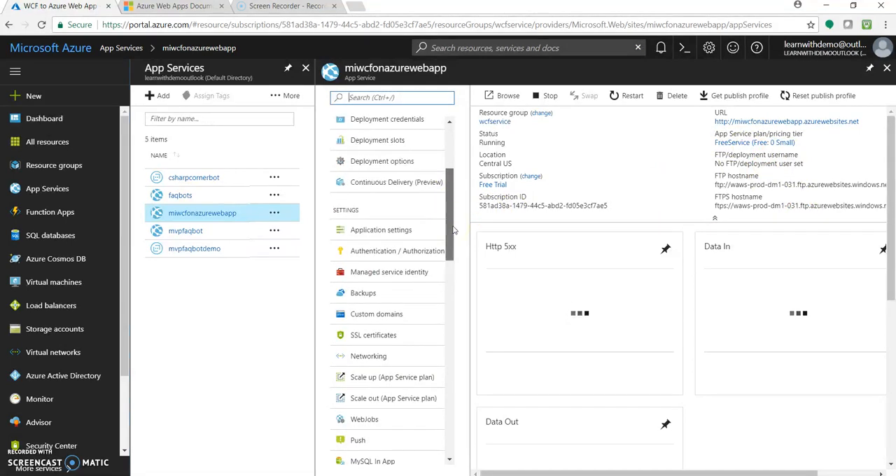
scroll(down, 3)
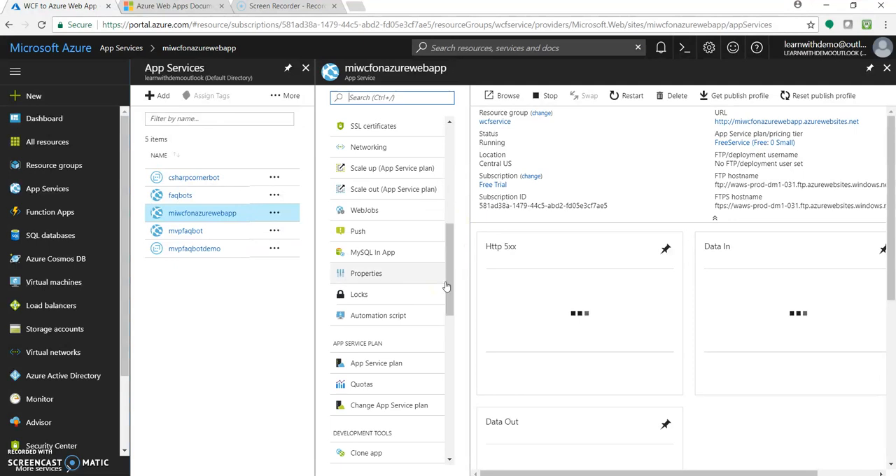
mouse_move(453, 288)
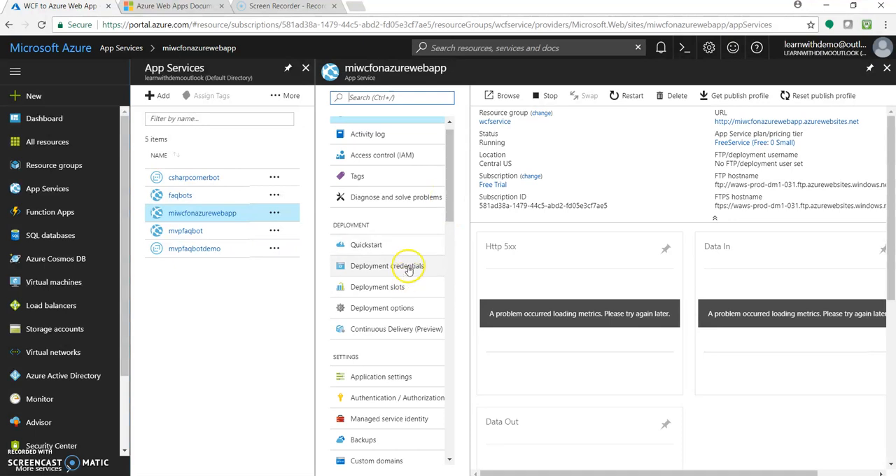
click(381, 308)
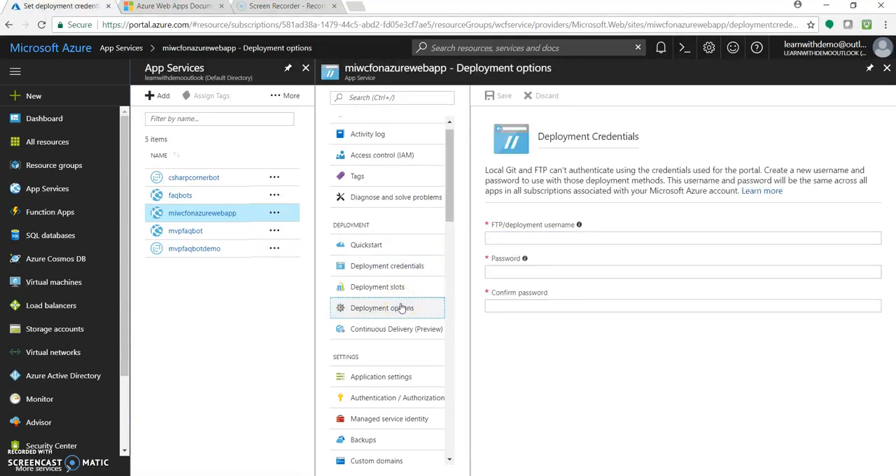
click(382, 308)
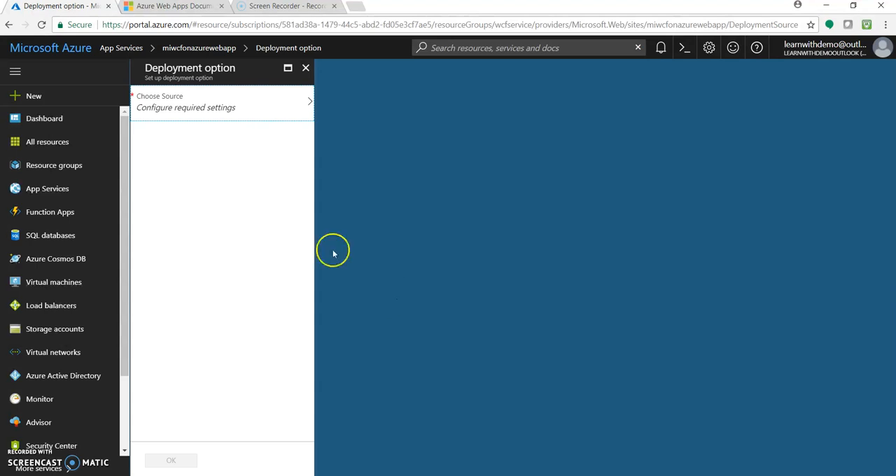
click(305, 68)
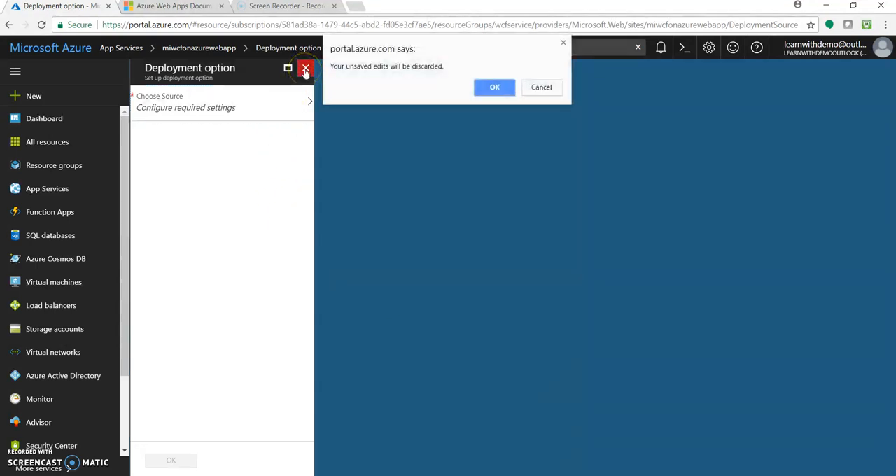
click(494, 86)
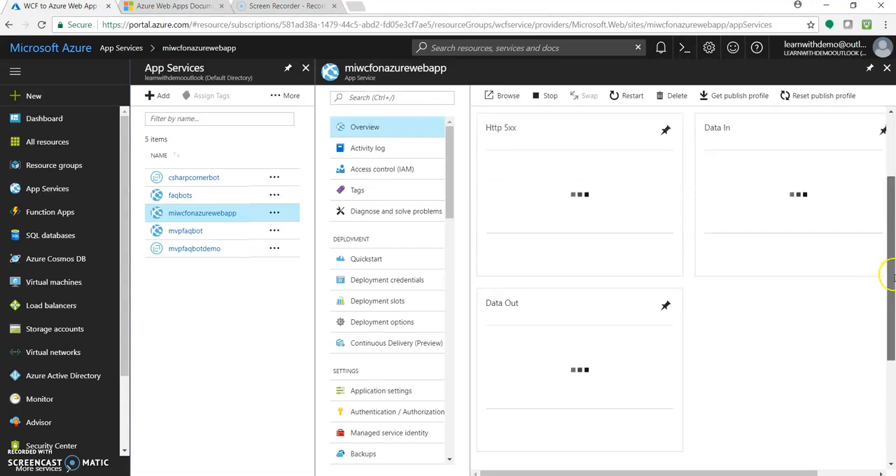
scroll(down, 3)
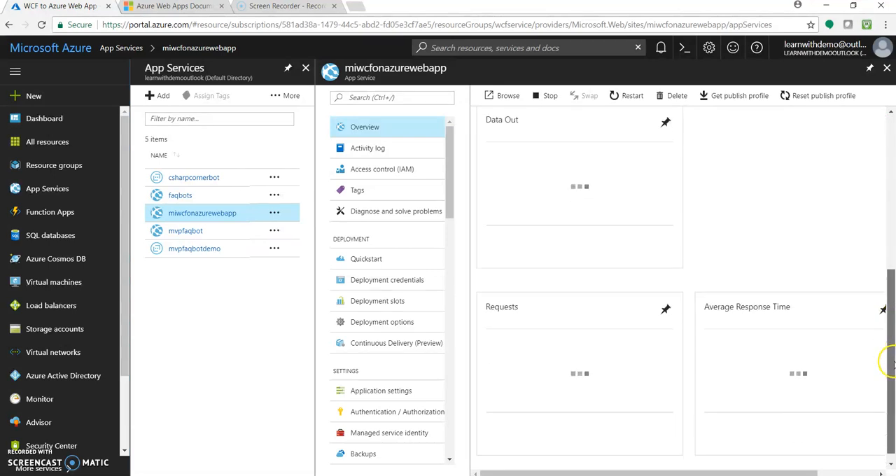
scroll(down, 3)
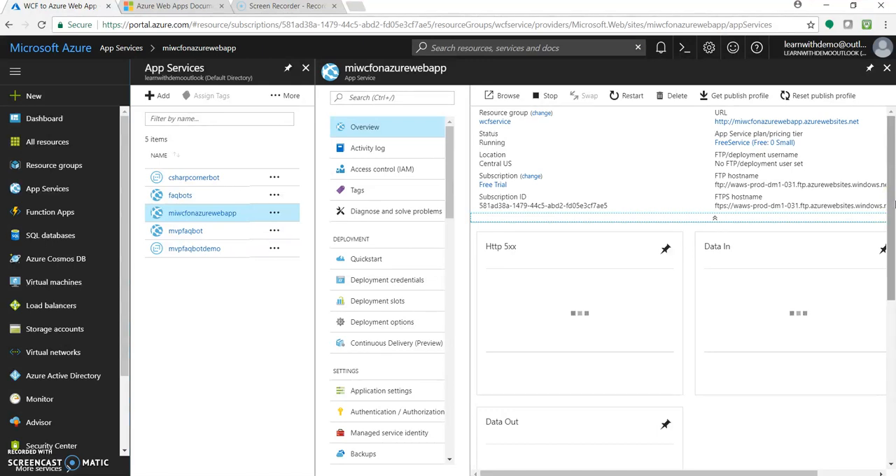
mouse_move(839, 117)
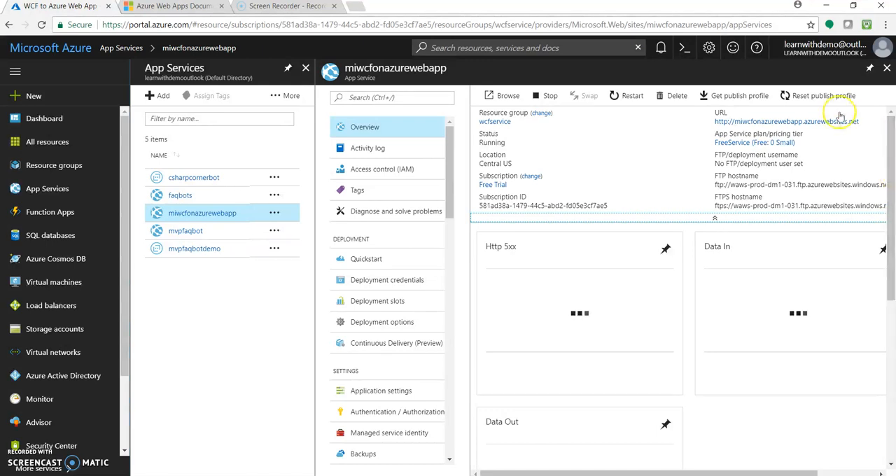